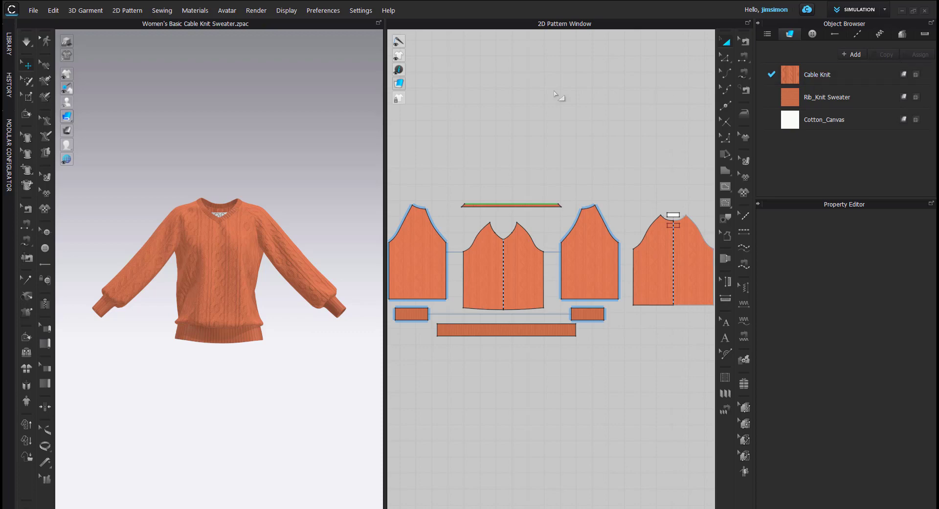
mouse_move(562, 116)
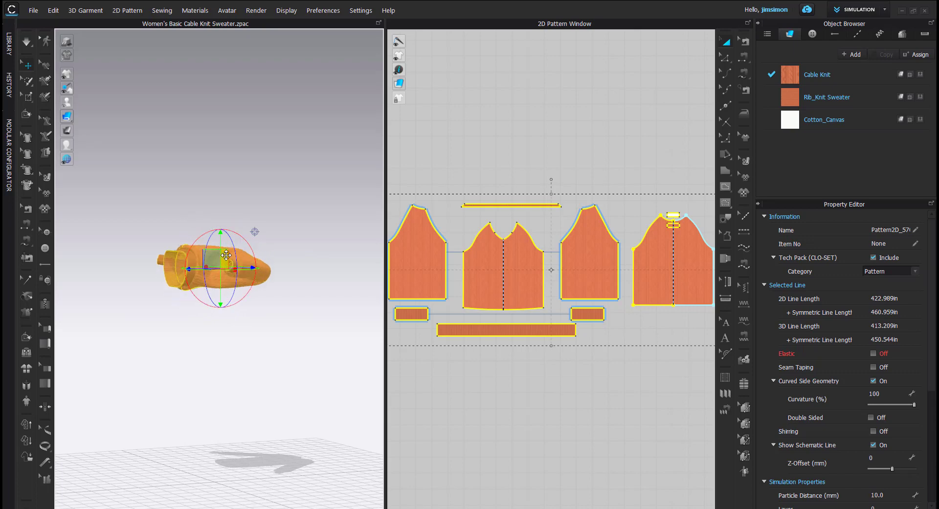
Move the selected sweater to the ground center via its context menu and clear the selection.
right_click(226, 254)
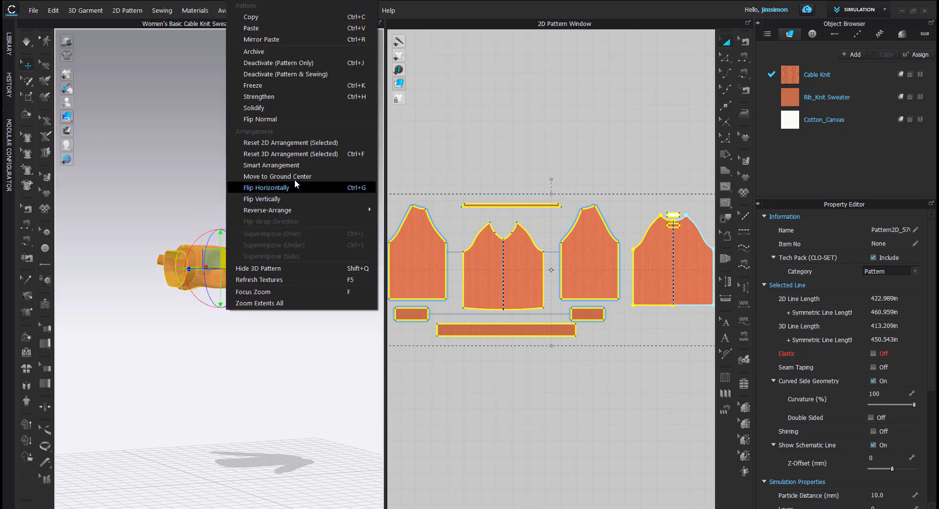
click(266, 187)
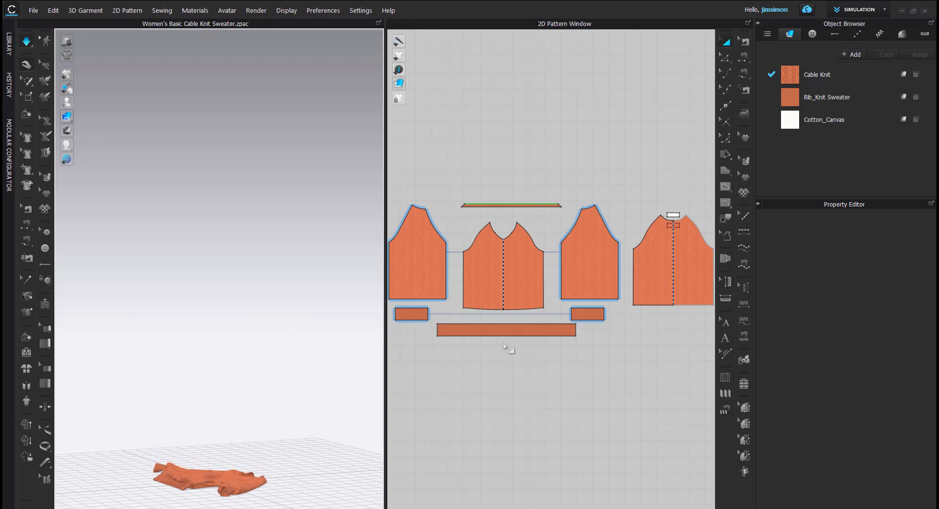
click(506, 329)
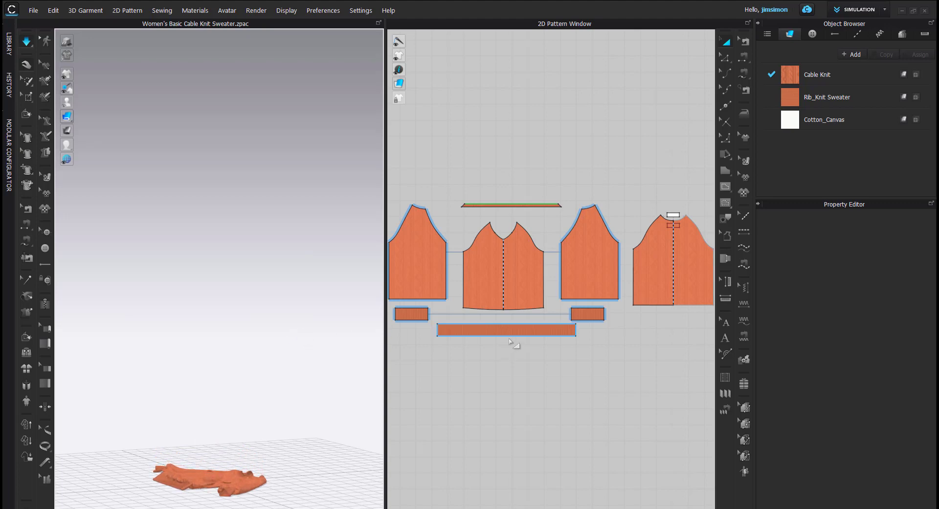
click(505, 328)
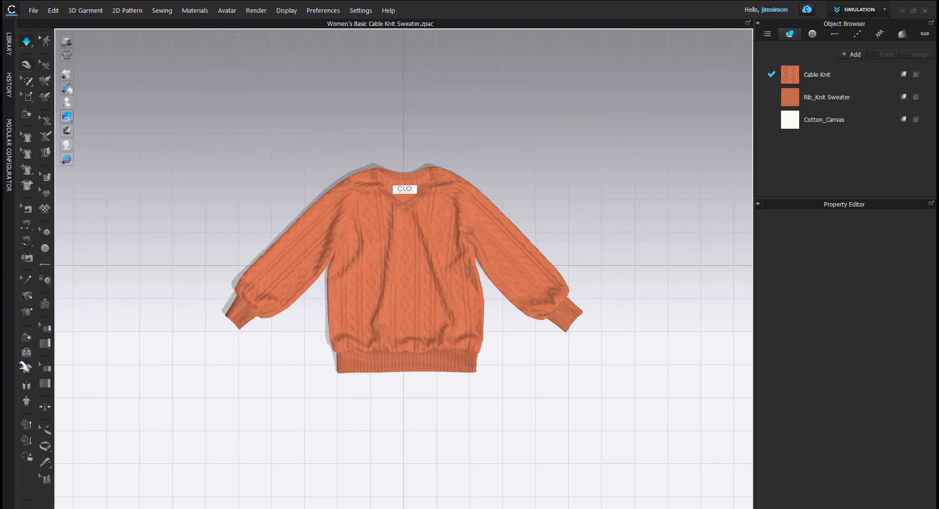
mouse_move(25, 352)
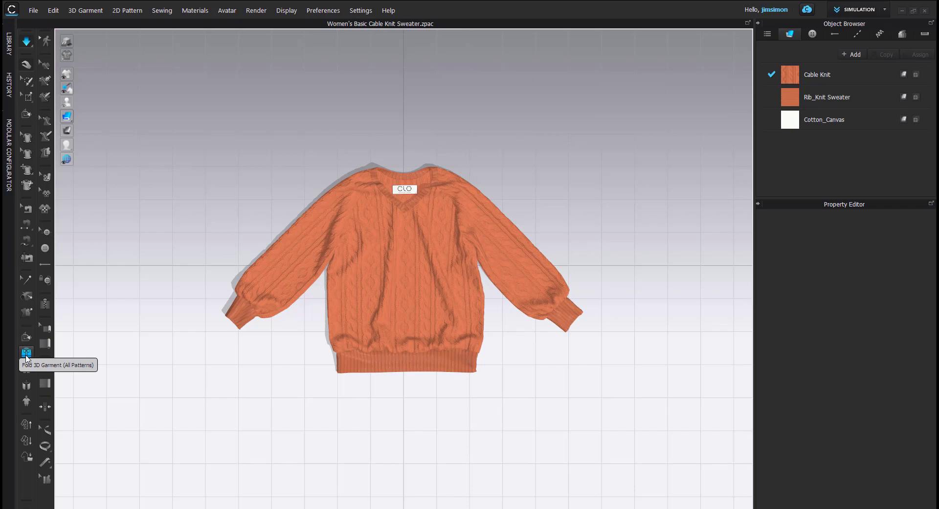
With the Fold 3D Garment tools, try rotating the sweater, then flip it horizontally so its back faces up.
click(26, 352)
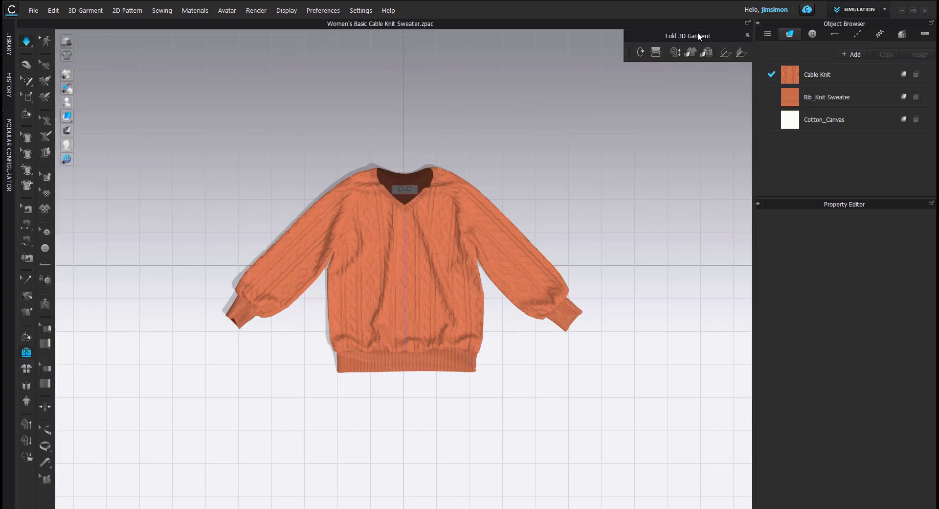
drag(688, 36, 602, 92)
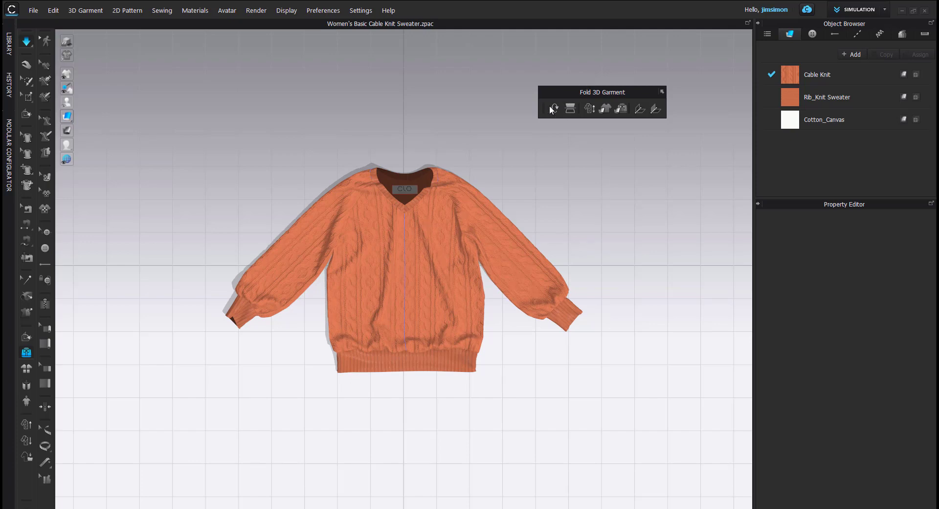
click(554, 108)
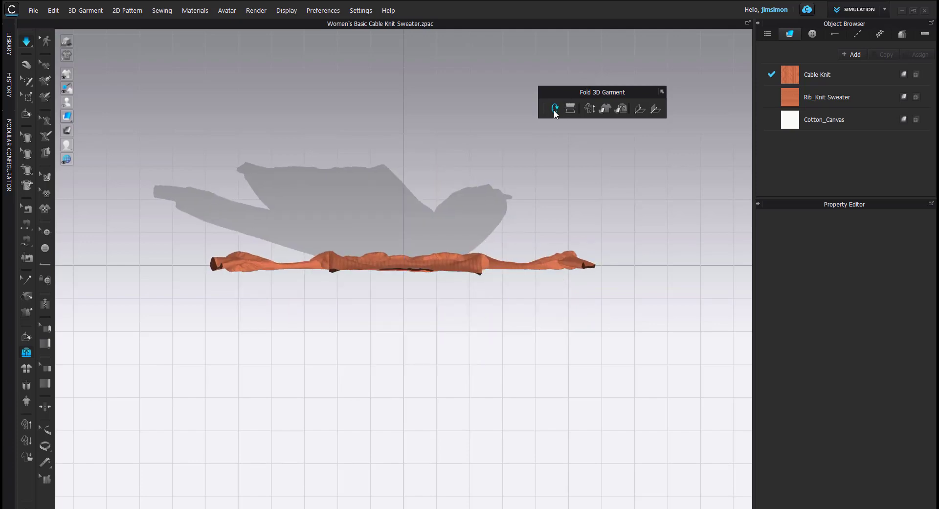
click(555, 109)
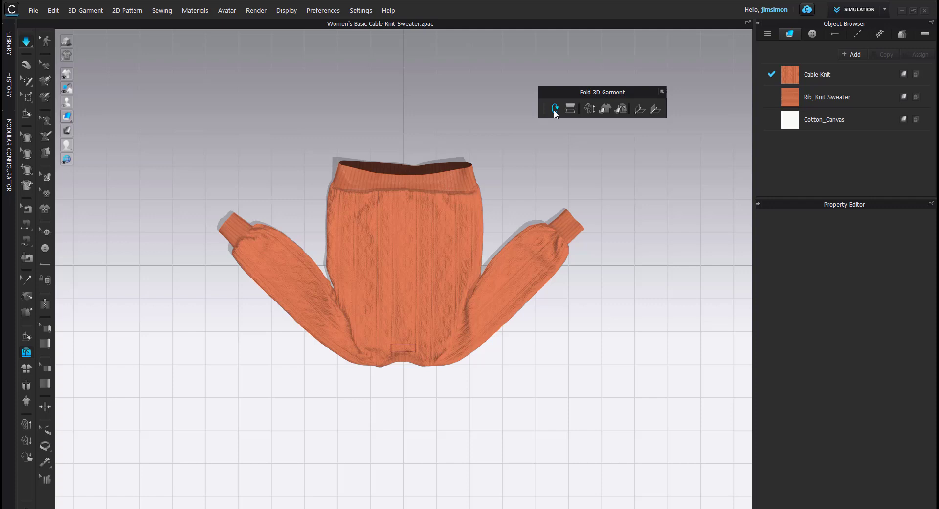
click(554, 109)
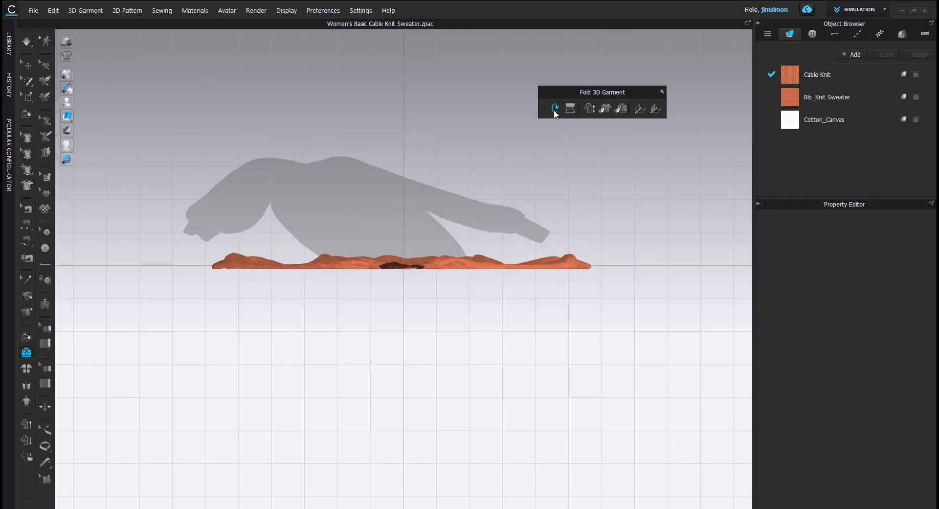
click(570, 109)
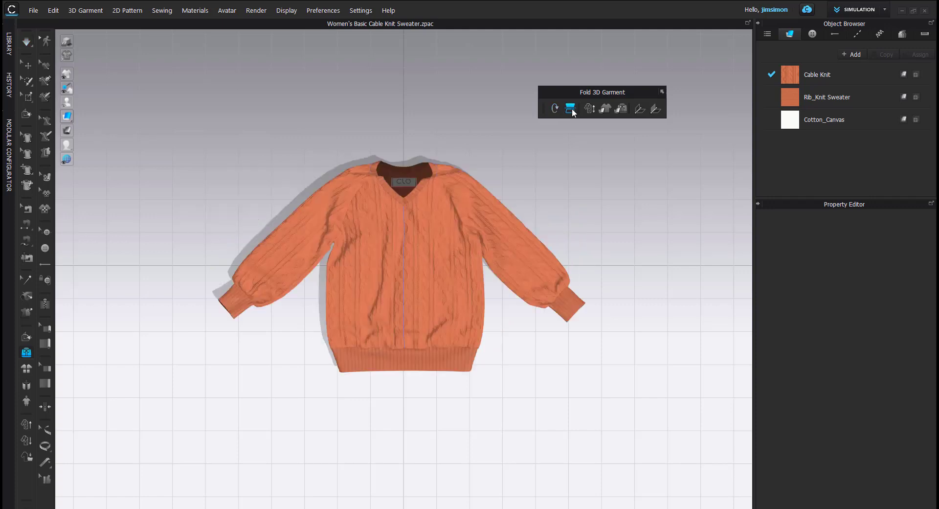
mouse_move(570, 109)
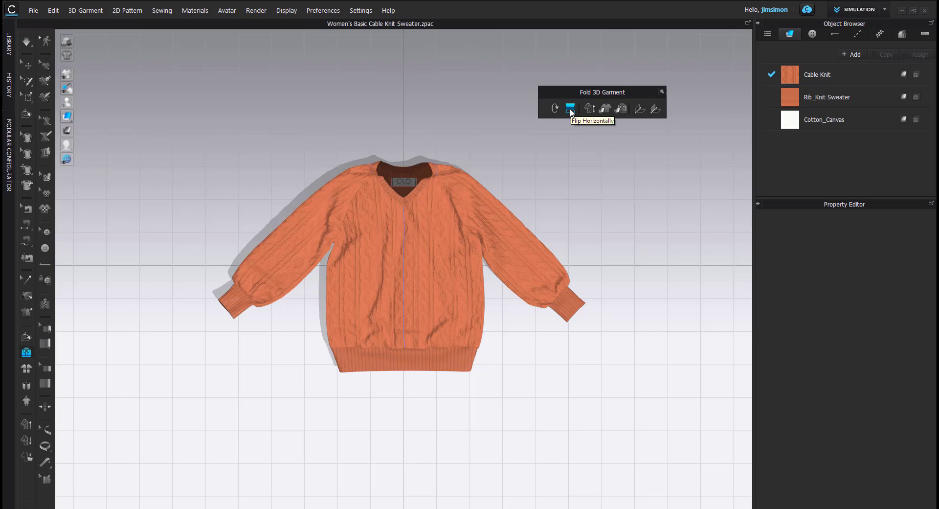
click(570, 109)
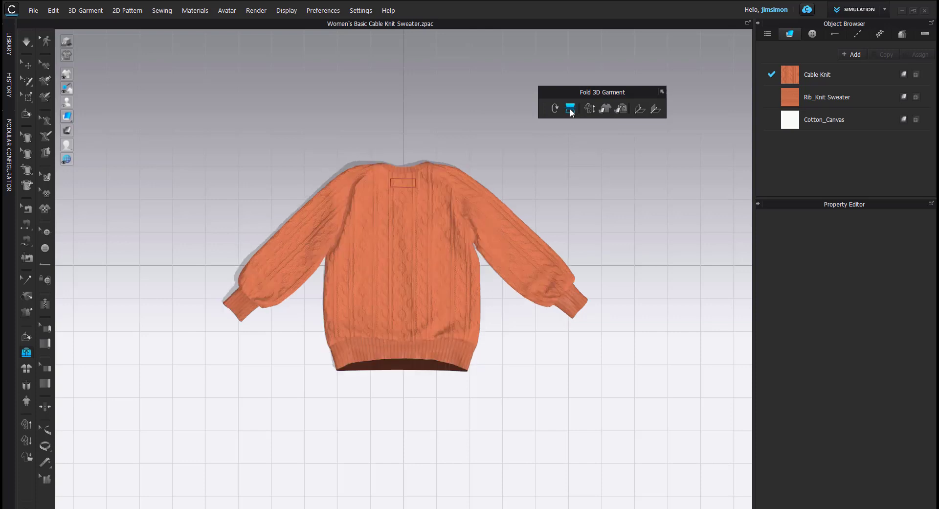
mouse_move(569, 109)
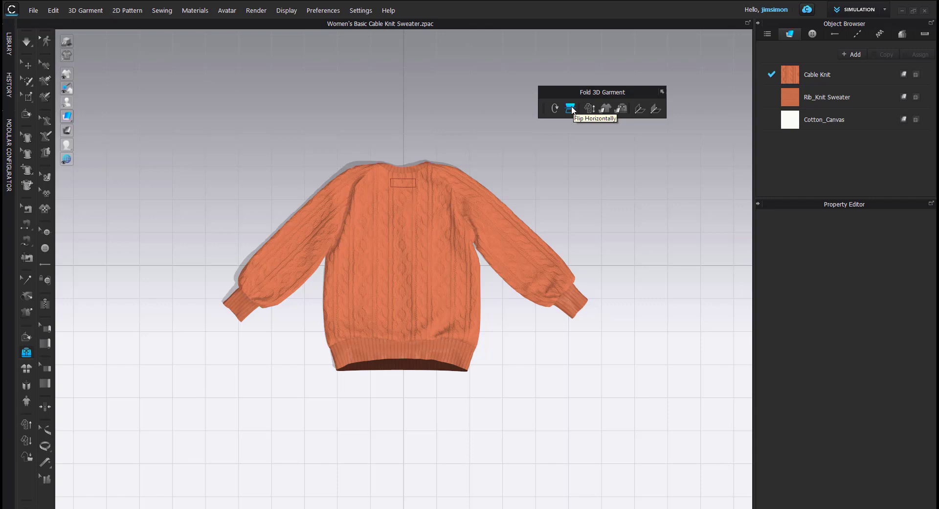
mouse_move(590, 109)
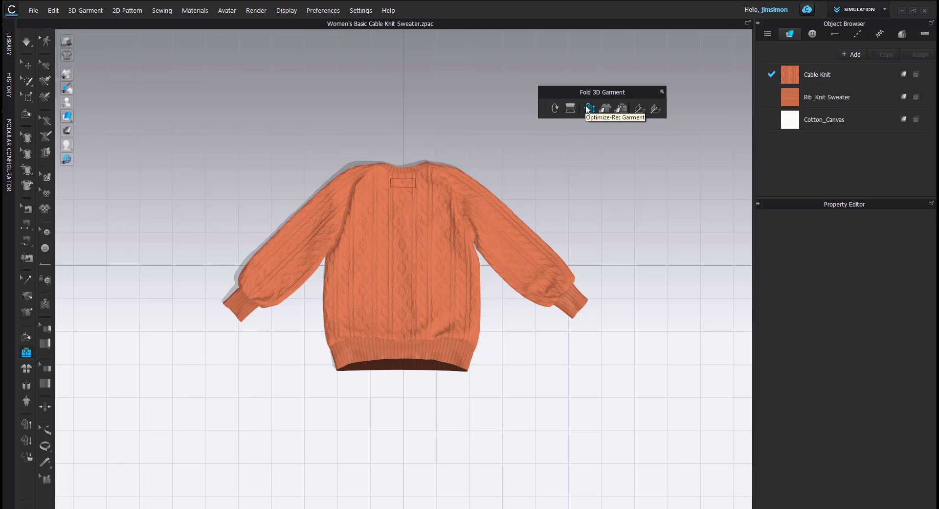
Optimize the sweater's resolution at 10.0 mm particle distance and 2.5 mm collision thickness.
click(590, 109)
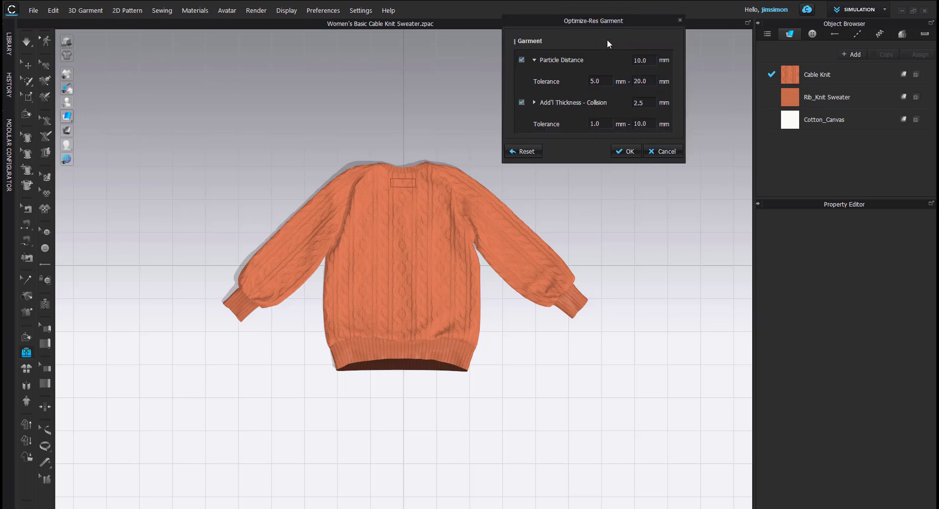
drag(593, 21, 612, 168)
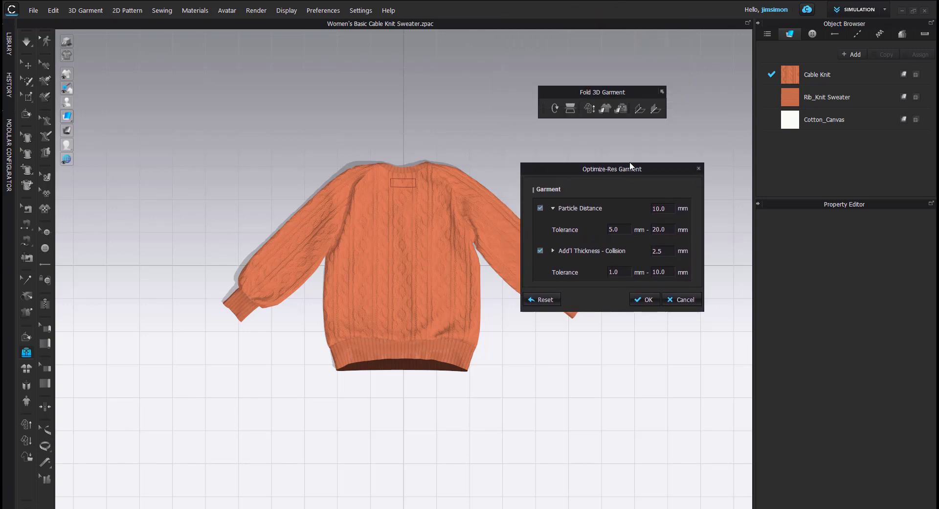
mouse_move(685, 242)
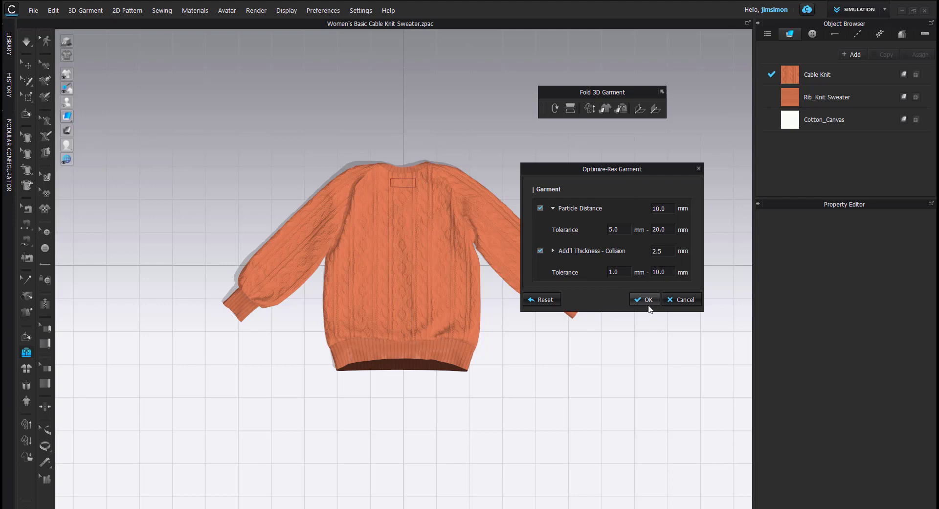
click(644, 300)
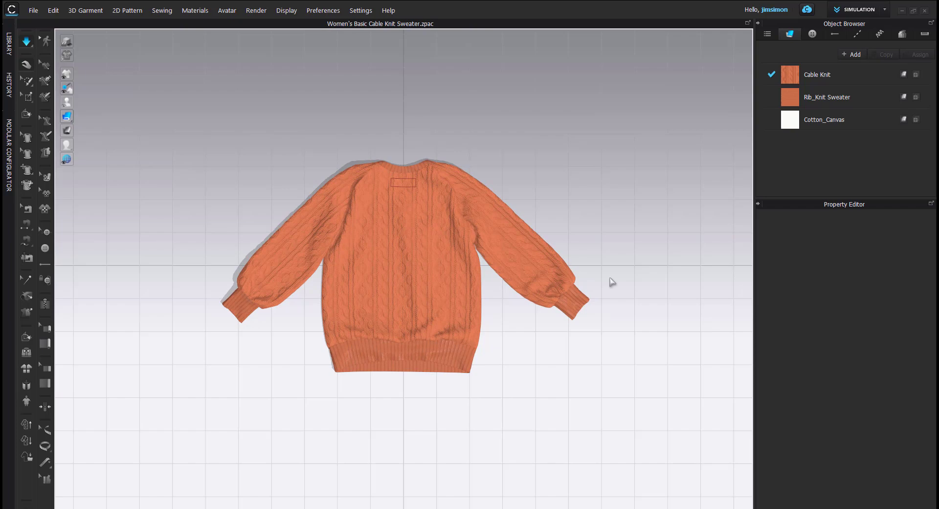
Pull a sleeve straight out to the side and flatten the sweater onto the ground.
click(691, 53)
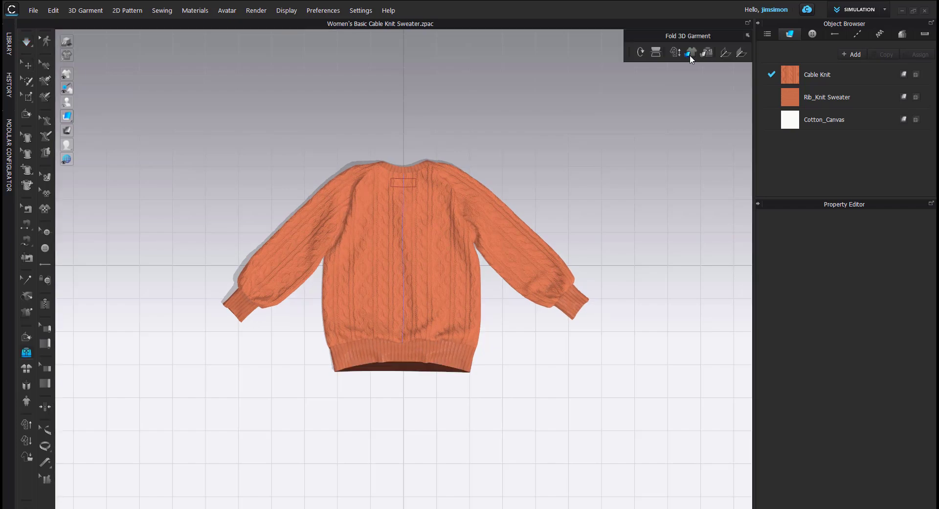
mouse_move(692, 52)
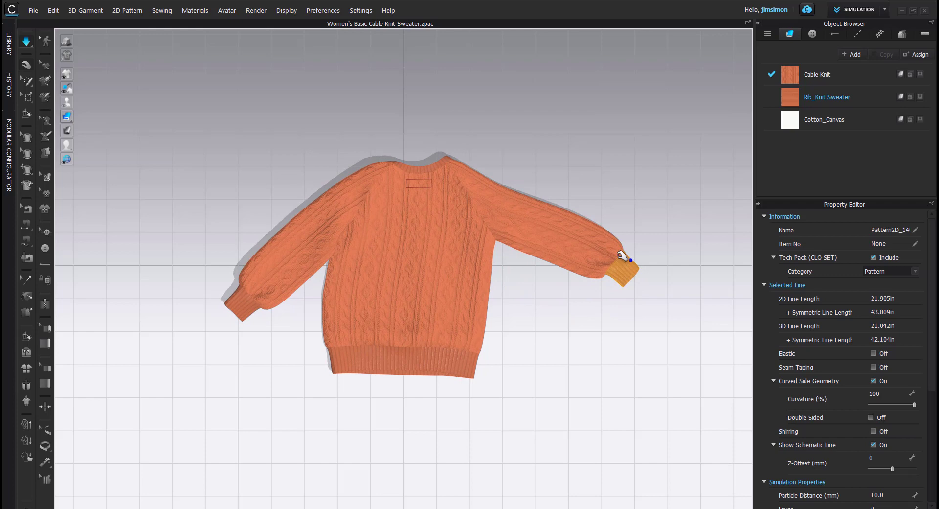
drag(630, 259, 209, 288)
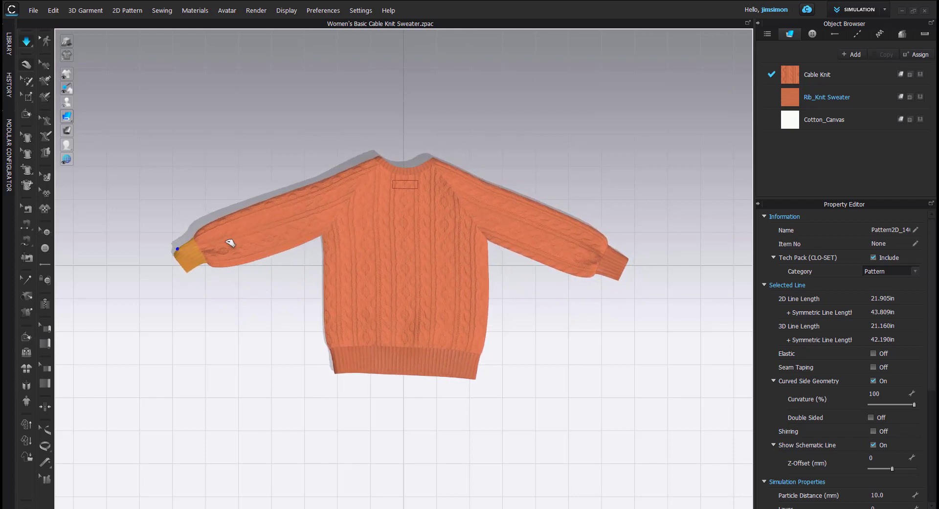
click(690, 52)
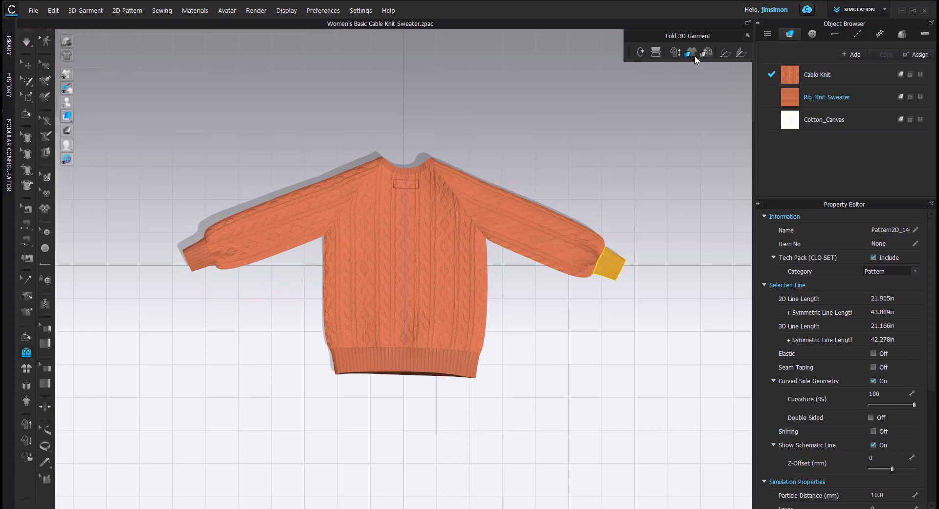
mouse_move(708, 53)
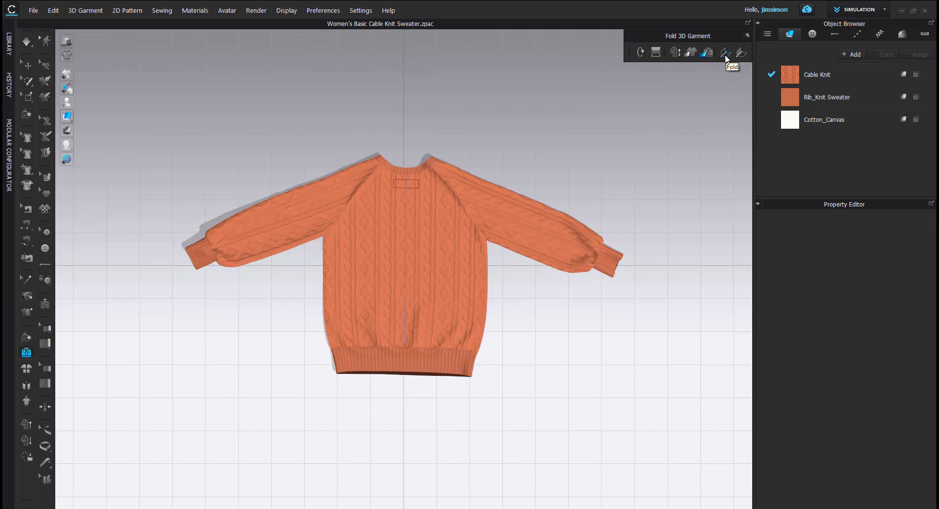
mouse_move(692, 102)
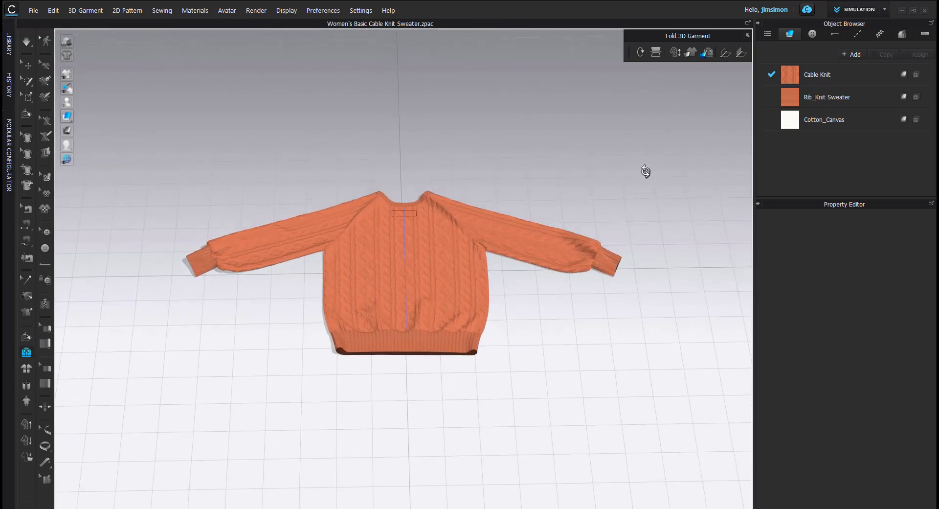
mouse_move(418, 145)
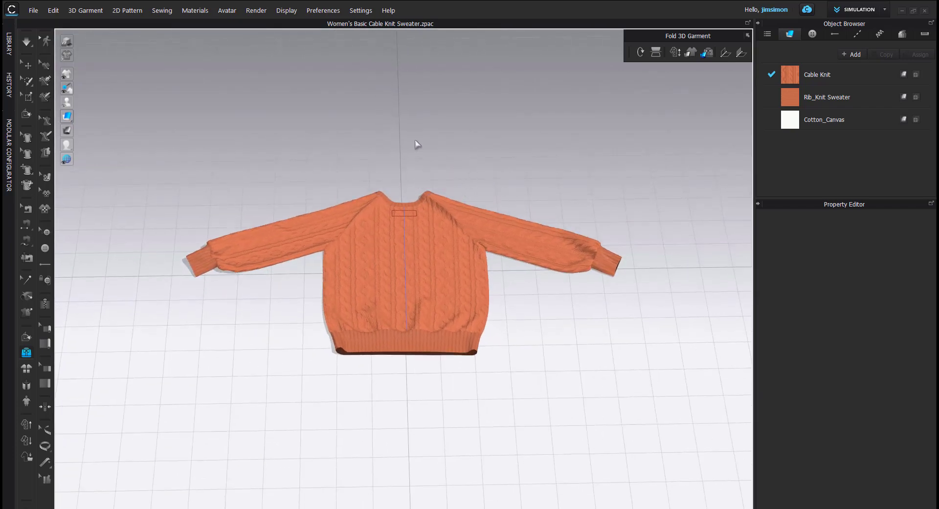
mouse_move(422, 381)
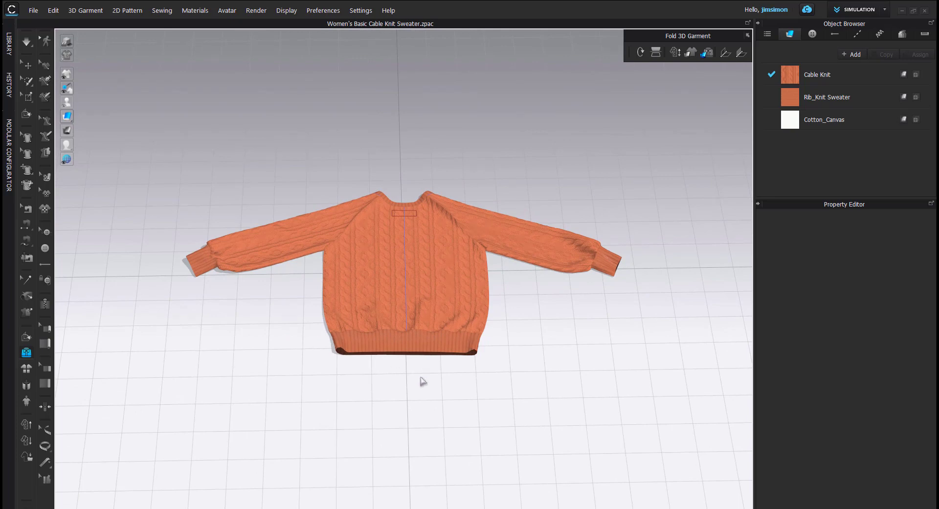
mouse_move(431, 372)
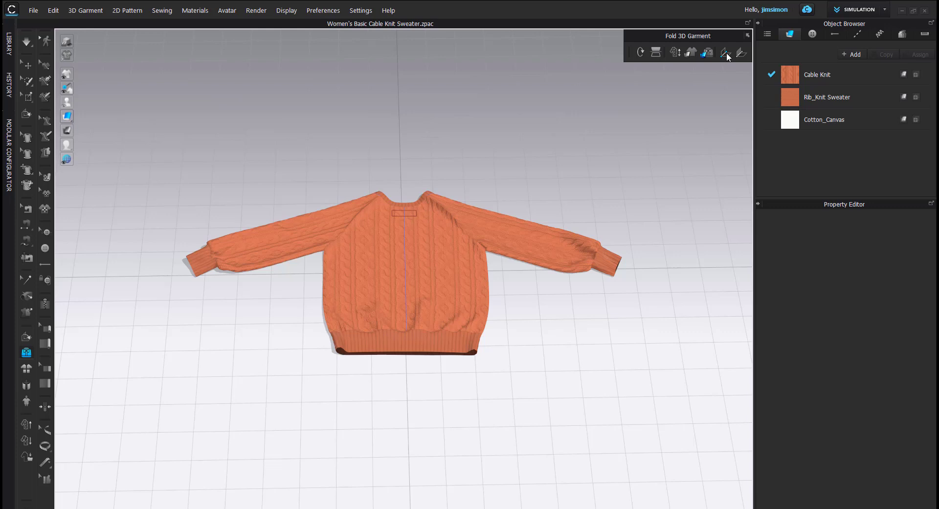
mouse_move(471, 203)
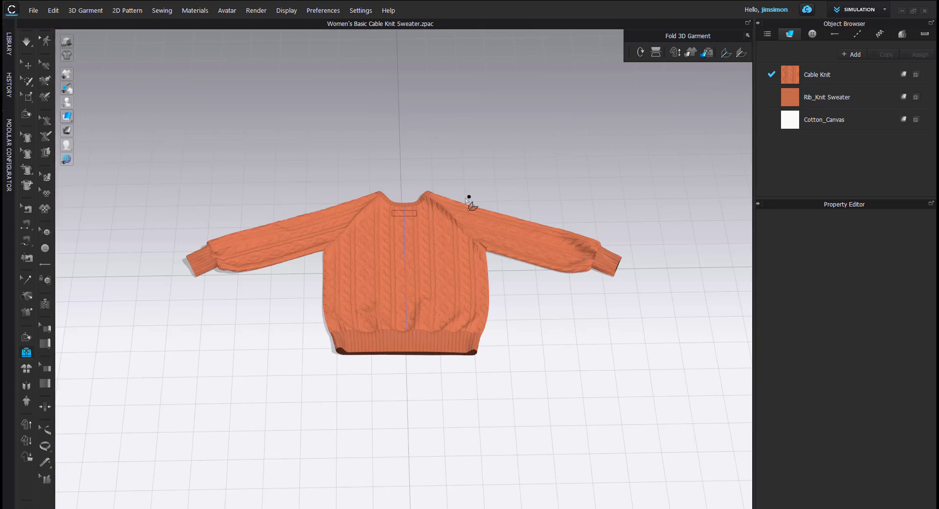
mouse_move(447, 185)
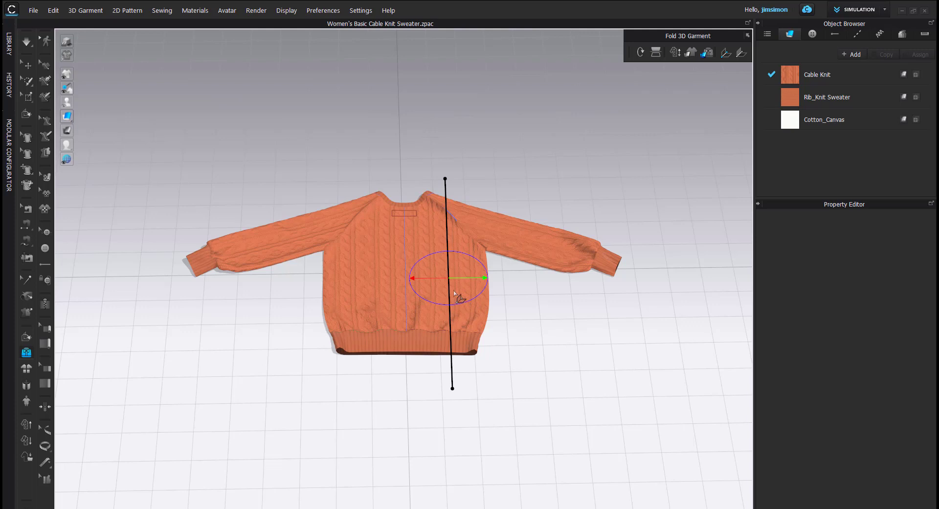
mouse_move(477, 281)
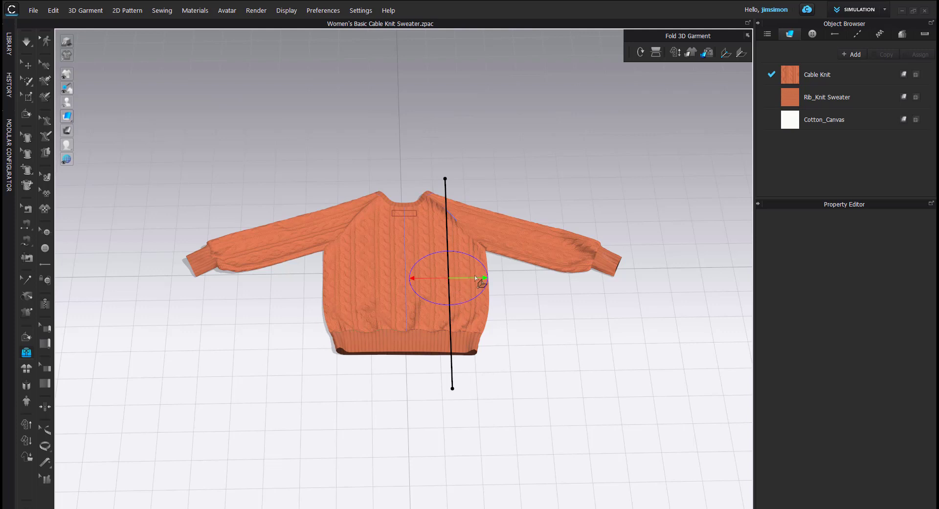
Rotate the fold gizmo to lift the right side and sleeve upright and lay it across the front.
drag(484, 282, 473, 261)
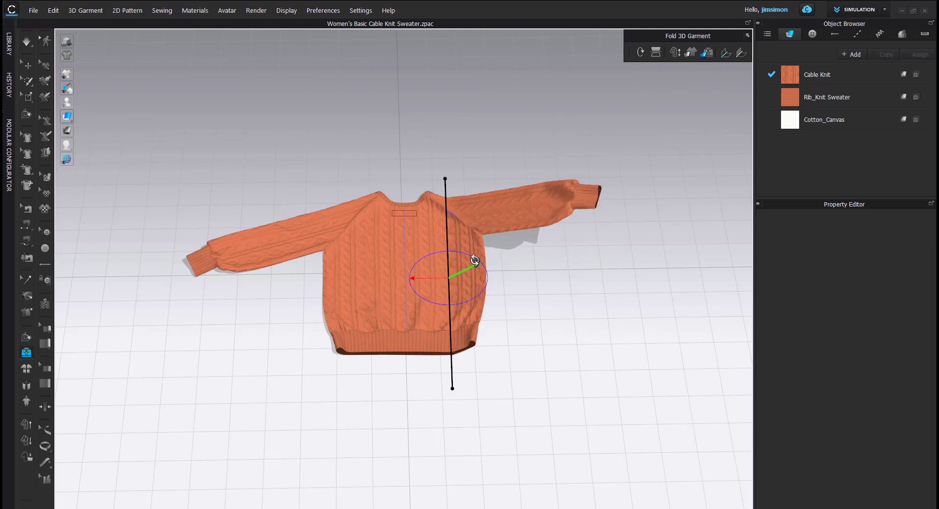
drag(473, 262, 444, 251)
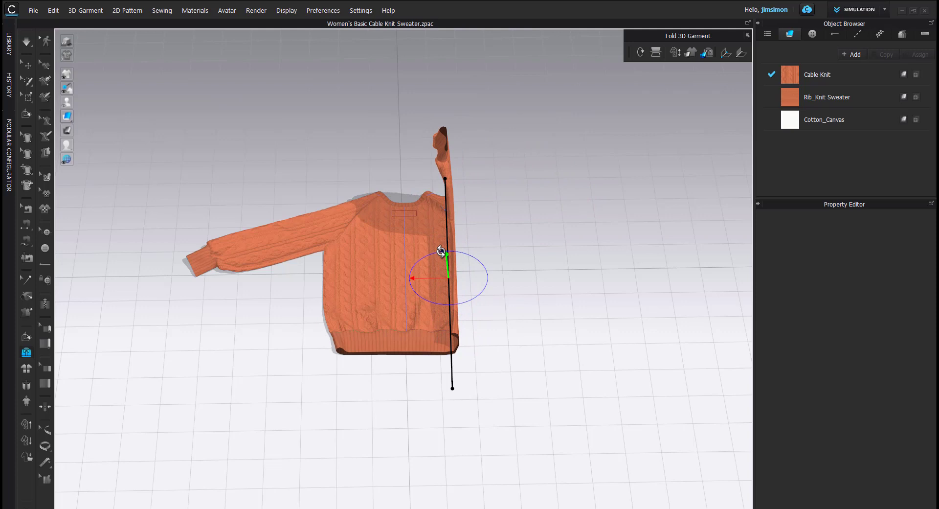
drag(441, 251, 412, 270)
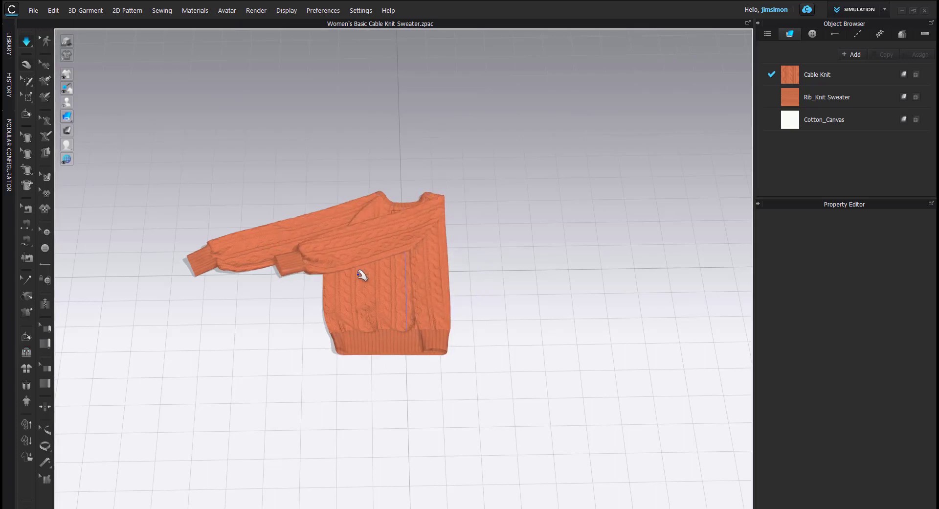
click(26, 350)
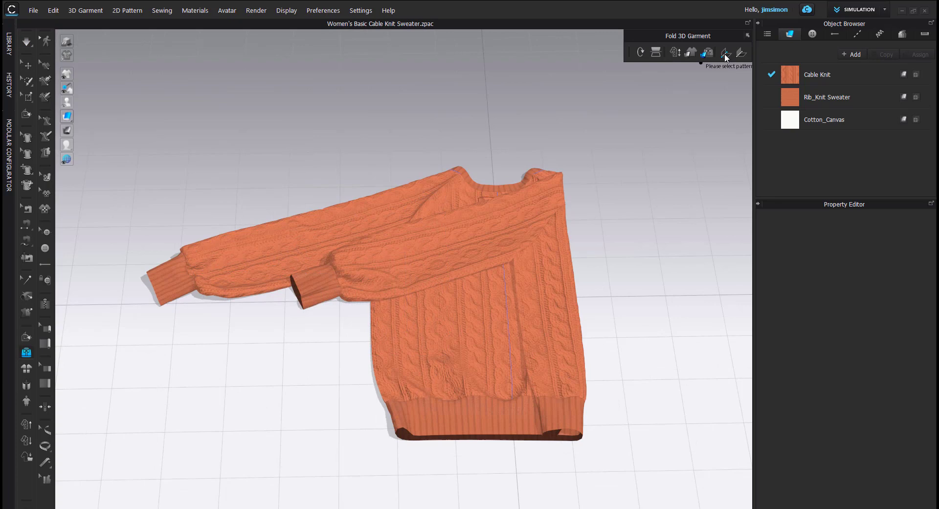
mouse_move(745, 58)
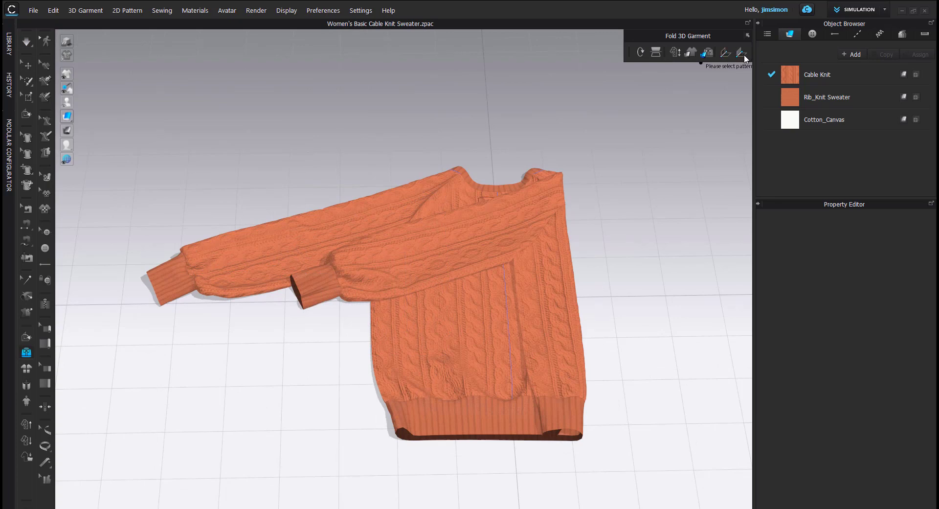
mouse_move(742, 53)
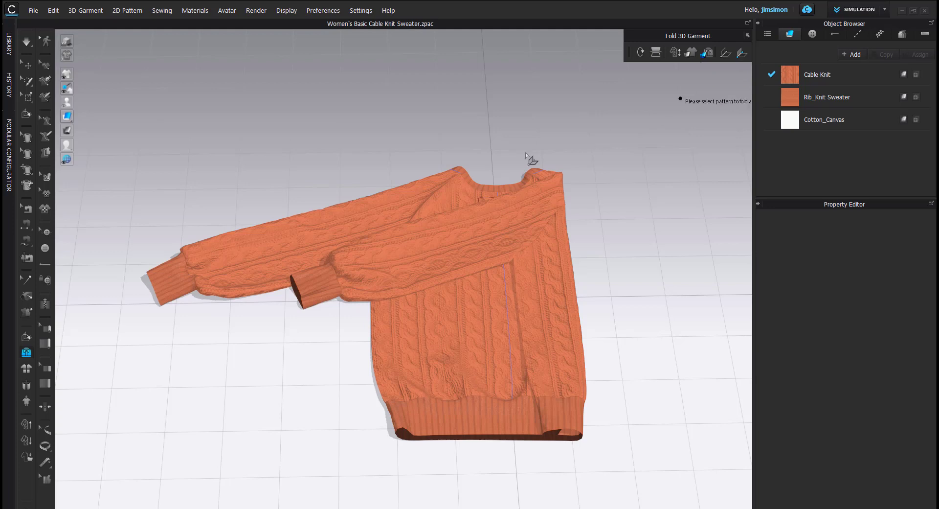
mouse_move(455, 151)
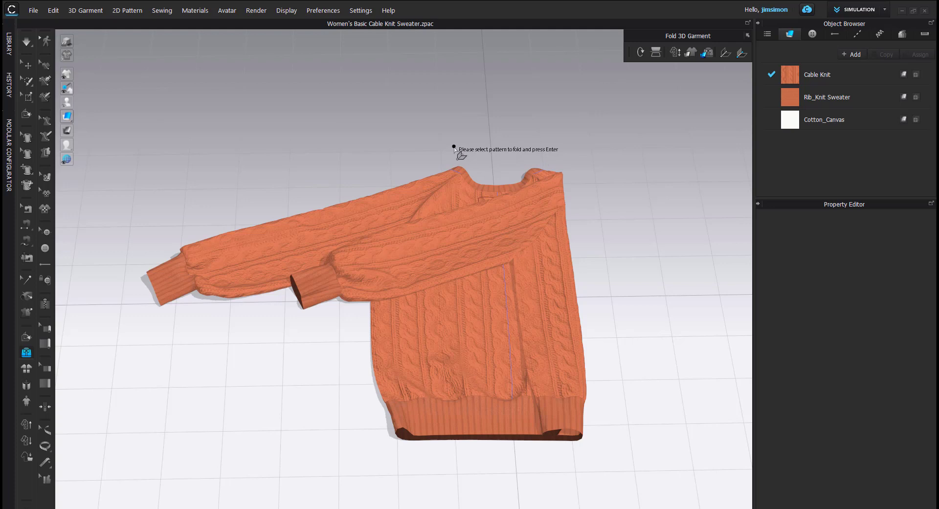
mouse_move(460, 153)
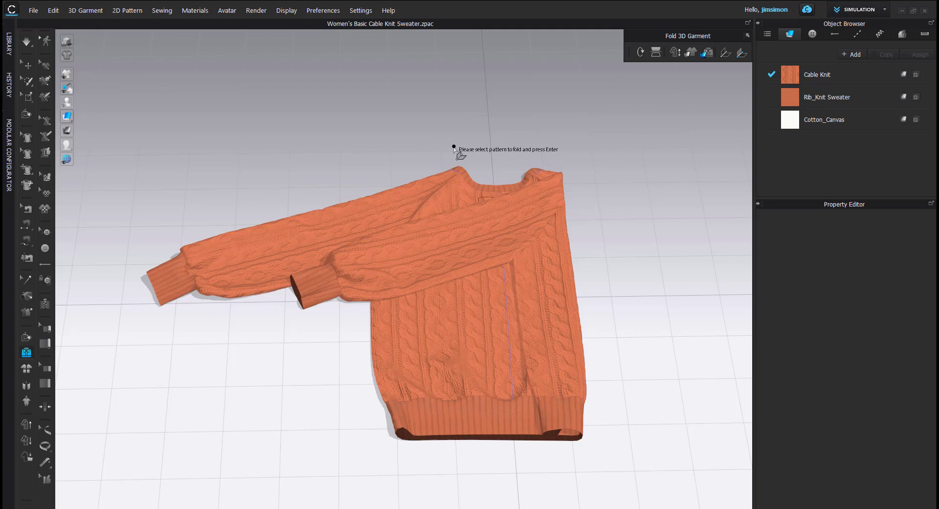
mouse_move(484, 246)
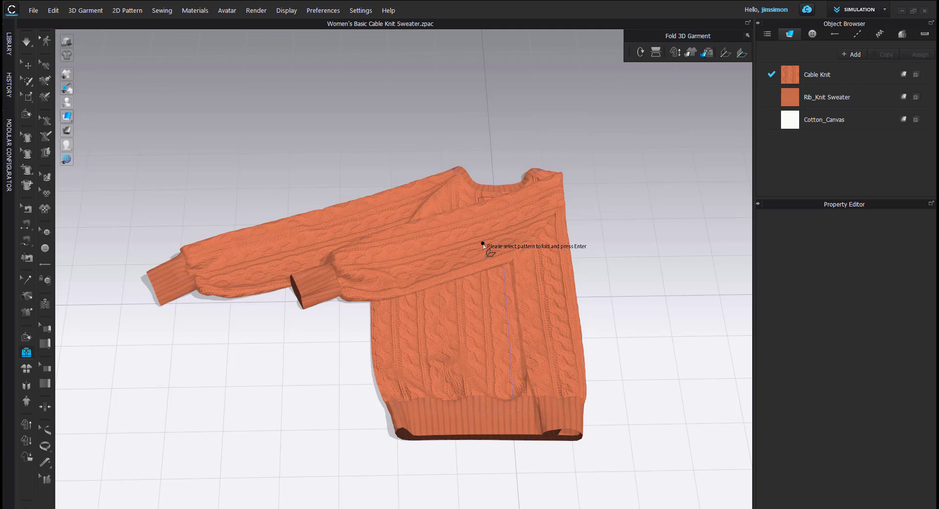
Select the folded right sleeve and set a fold line near its shoulder to fold it down.
click(485, 246)
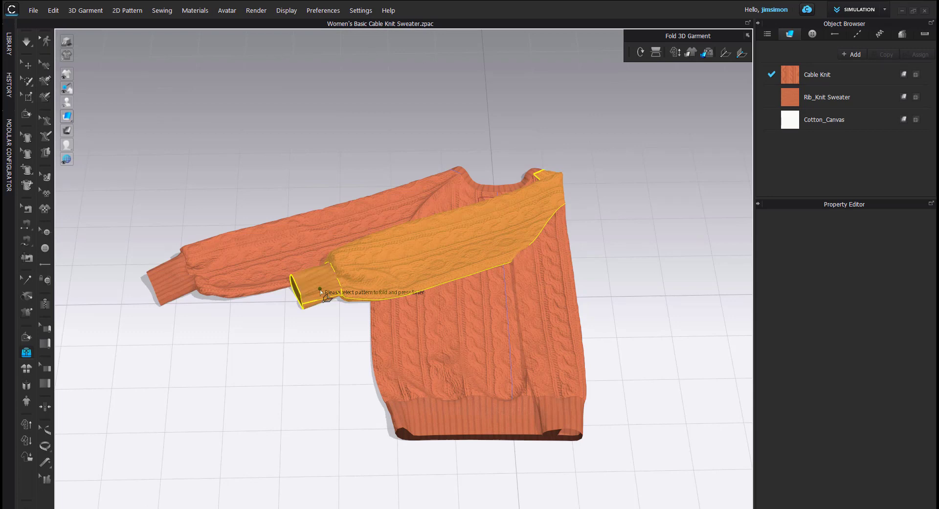
mouse_move(480, 146)
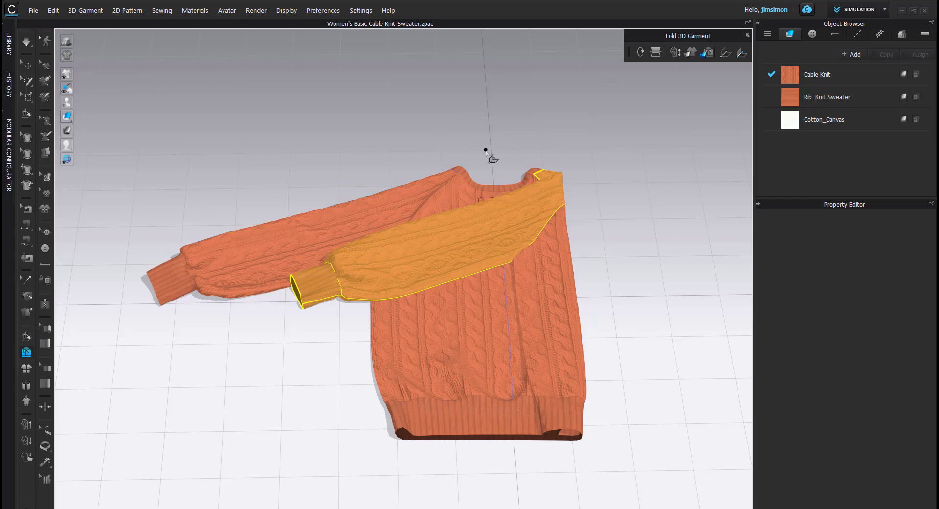
mouse_move(527, 187)
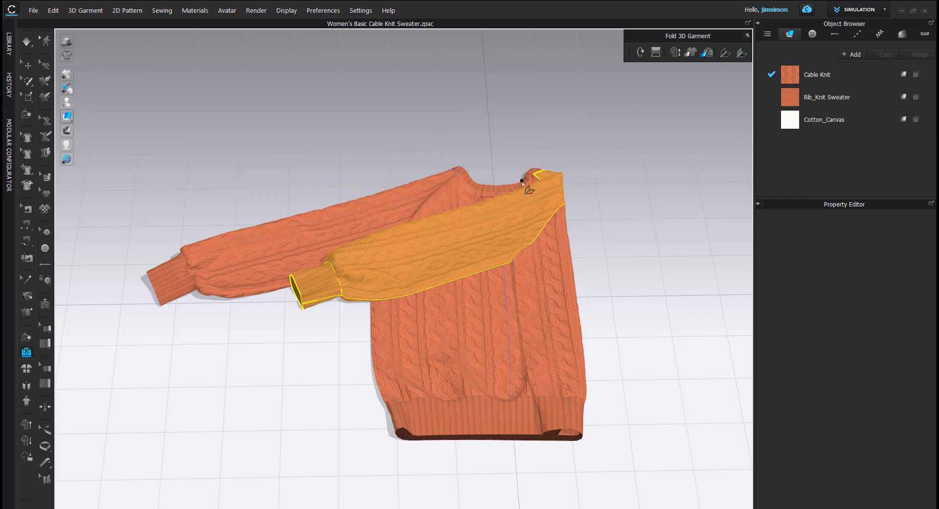
drag(522, 180, 494, 279)
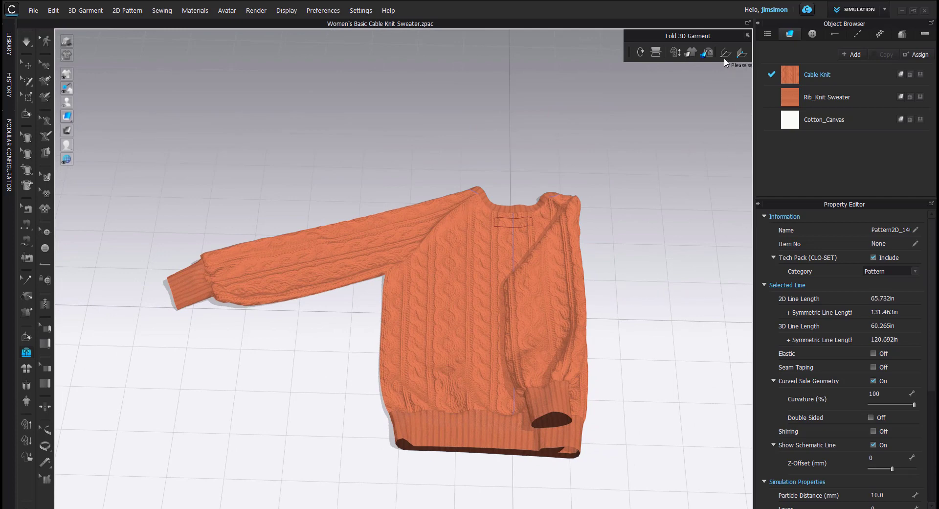
mouse_move(726, 60)
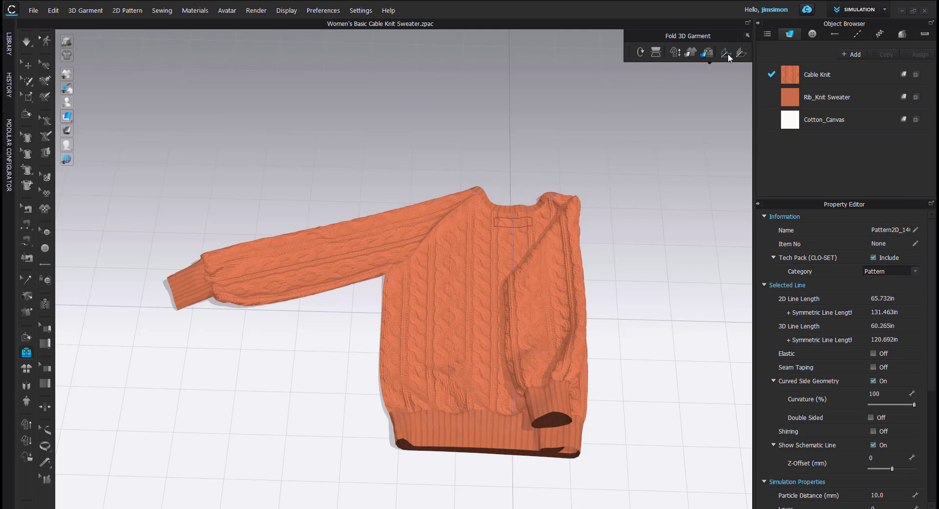
mouse_move(692, 68)
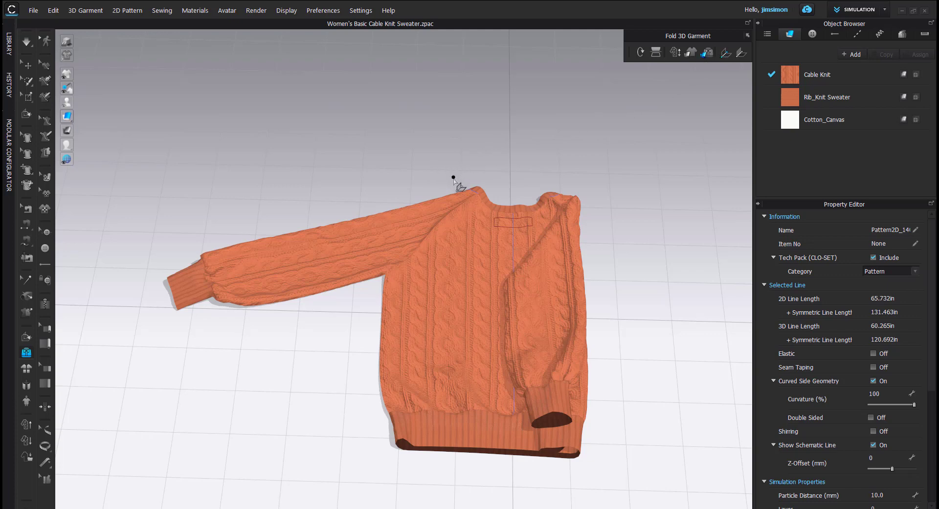
Place a vertical fold line across the body and fold the left side over onto it.
drag(453, 179, 434, 449)
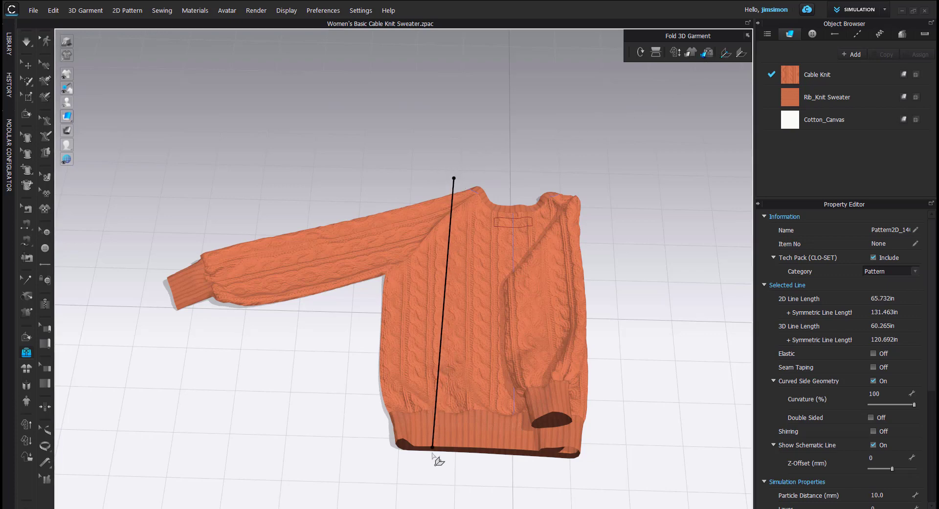
drag(430, 448, 442, 485)
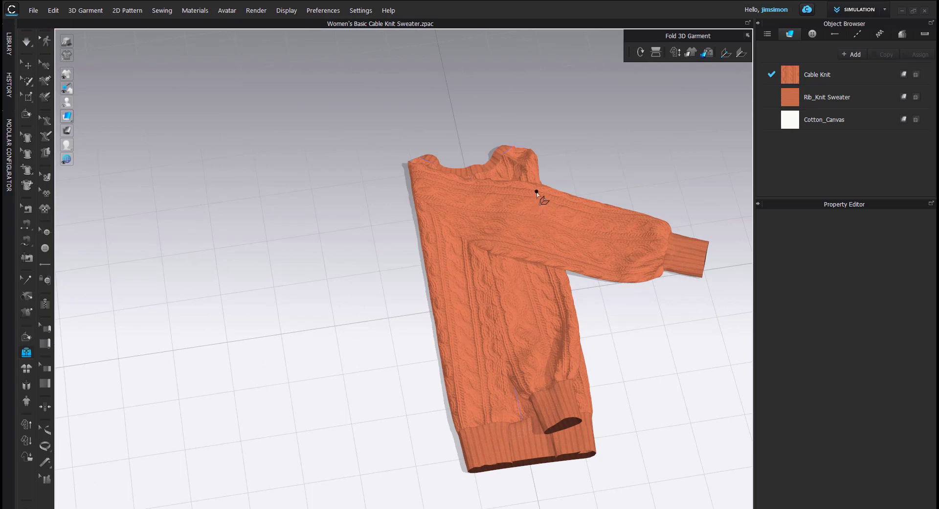
mouse_move(627, 273)
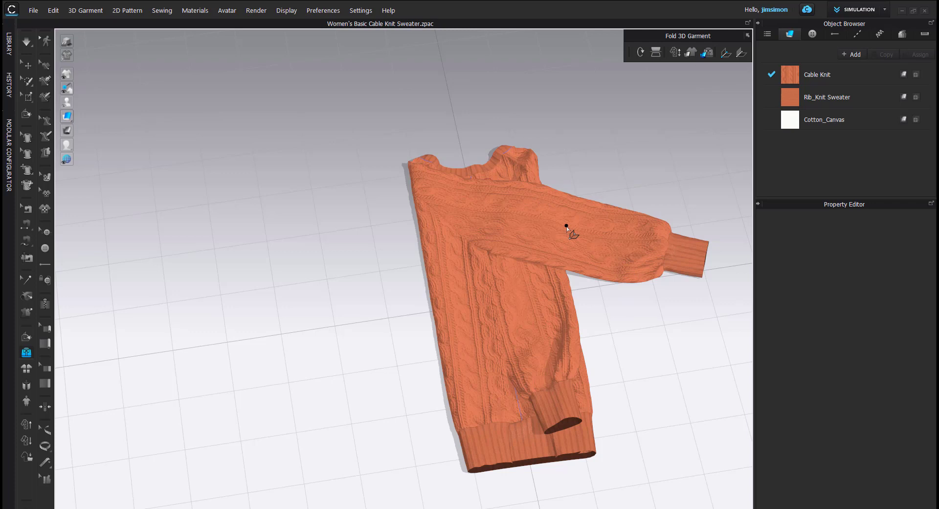
mouse_move(740, 71)
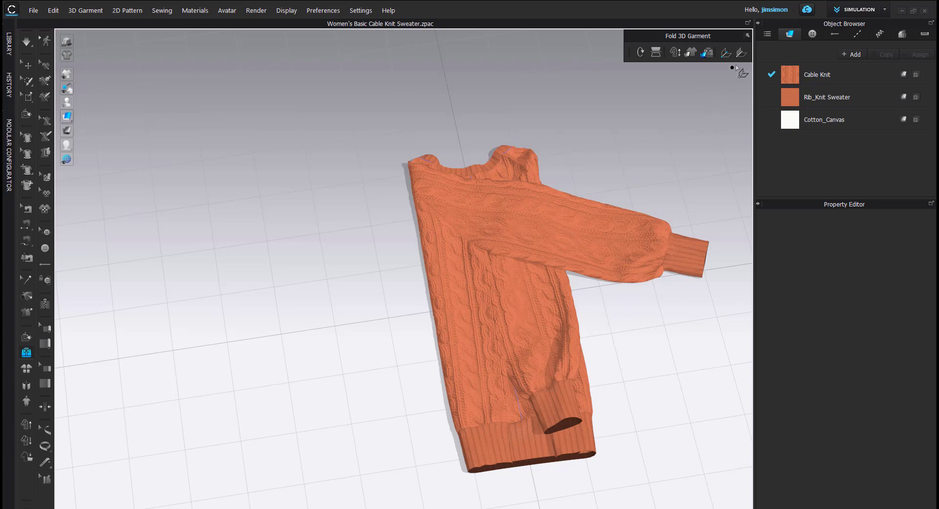
mouse_move(741, 53)
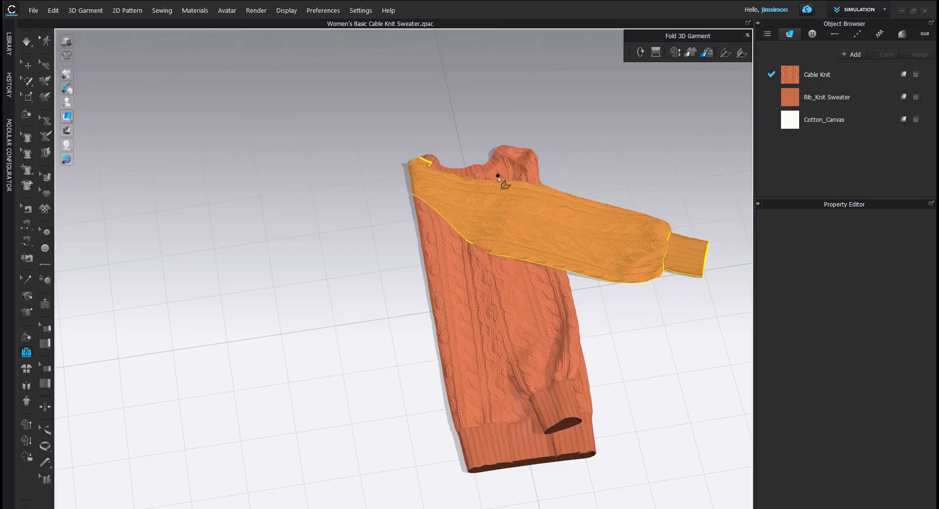
Select the remaining sleeve side and fold it over the body into a narrow strip.
click(497, 178)
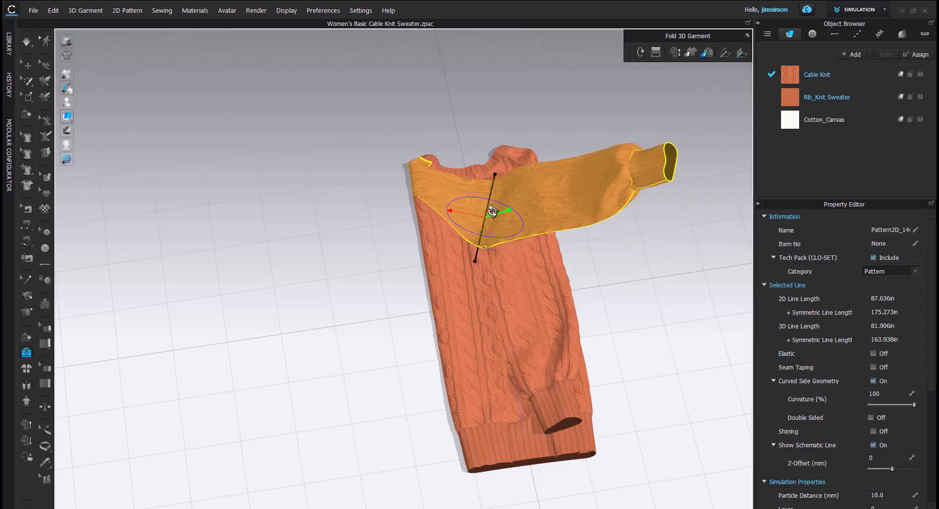
drag(491, 212, 461, 212)
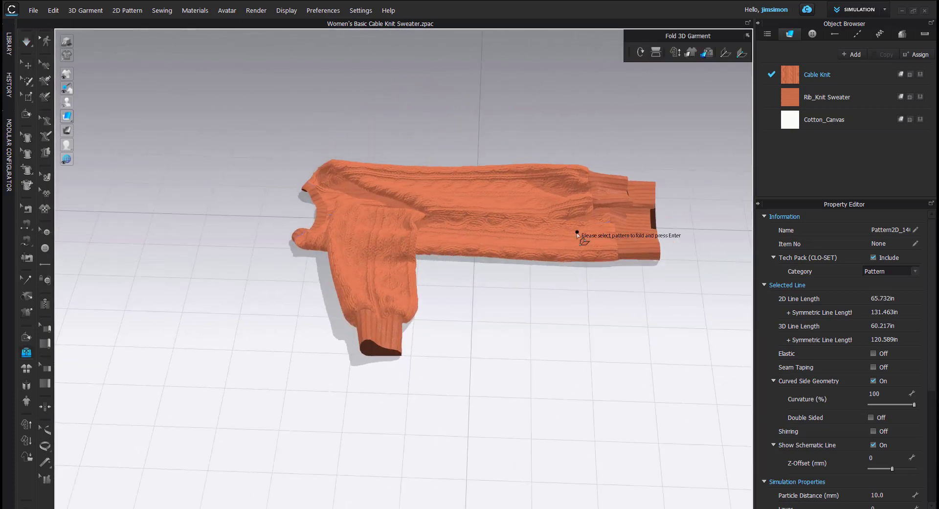
mouse_move(497, 144)
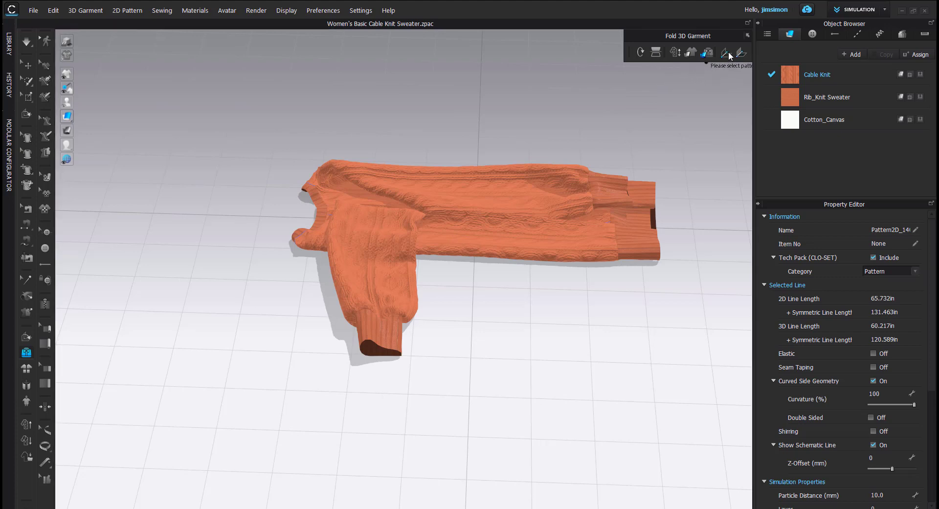
mouse_move(474, 160)
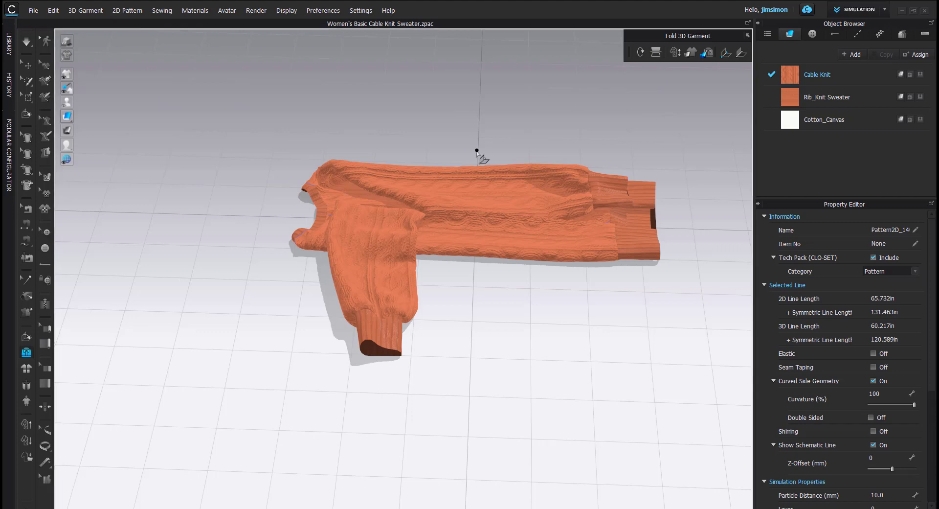
Set a fold line across the strip's middle and lay the upper half over the lower half.
drag(476, 153, 477, 288)
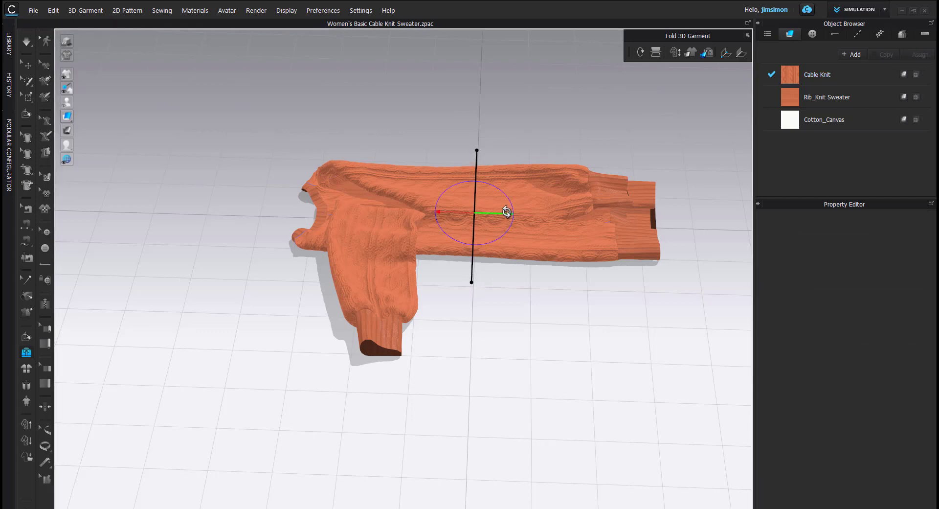
drag(506, 211, 455, 194)
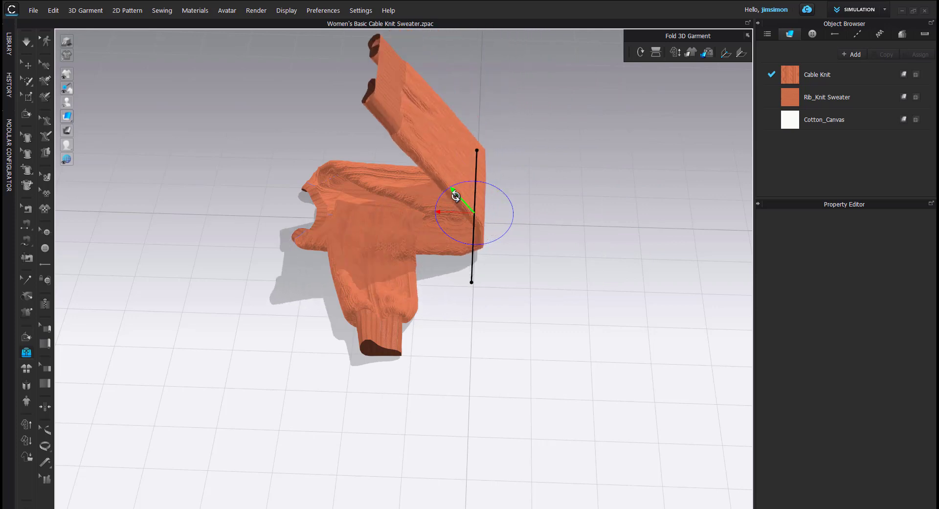
drag(464, 206, 461, 212)
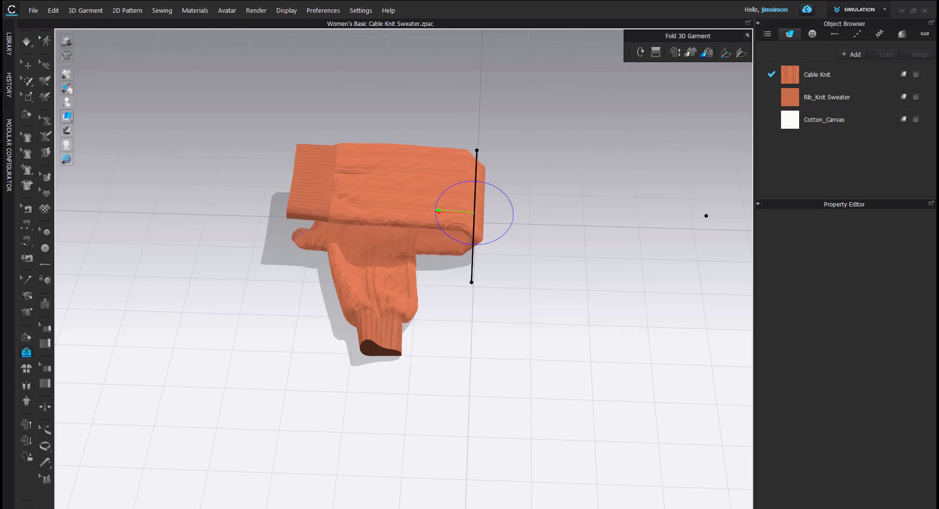
click(656, 53)
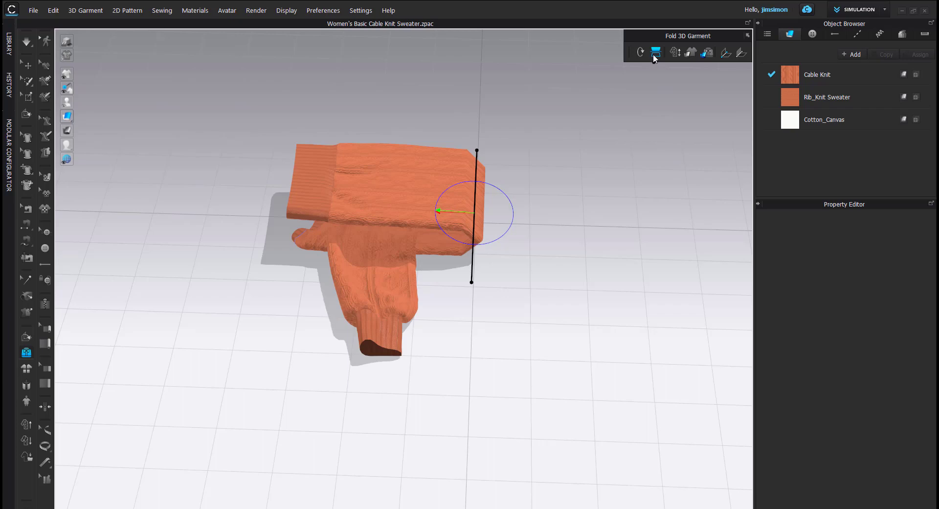
mouse_move(656, 53)
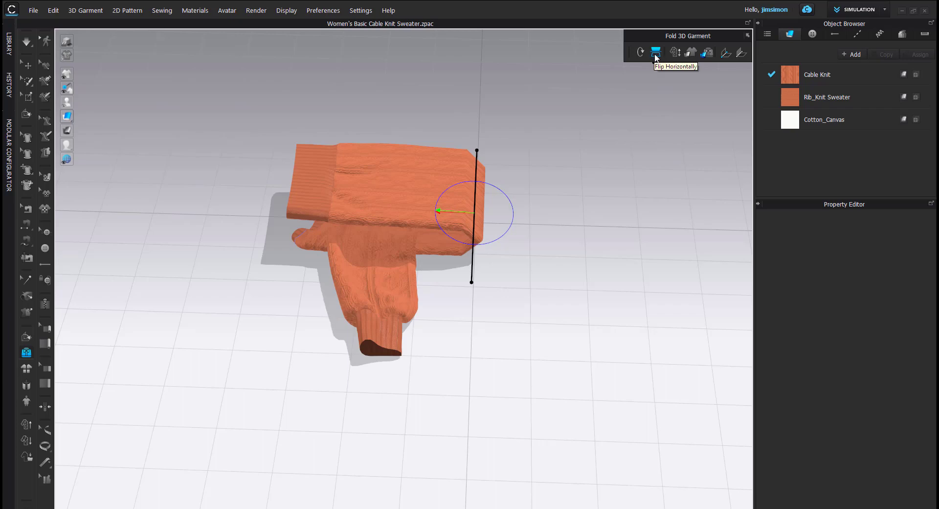
Flip the folded bundle horizontally so the V-neck front with the CLO label faces up.
click(656, 53)
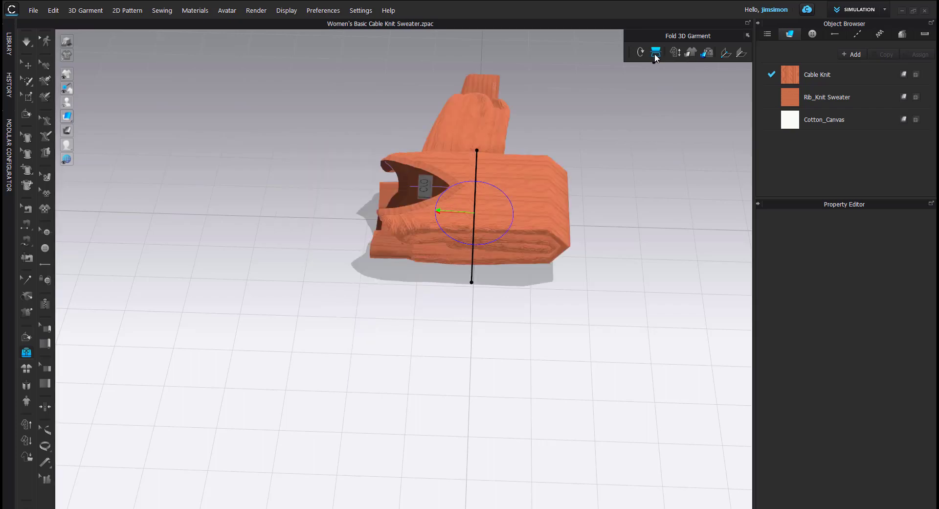
click(656, 54)
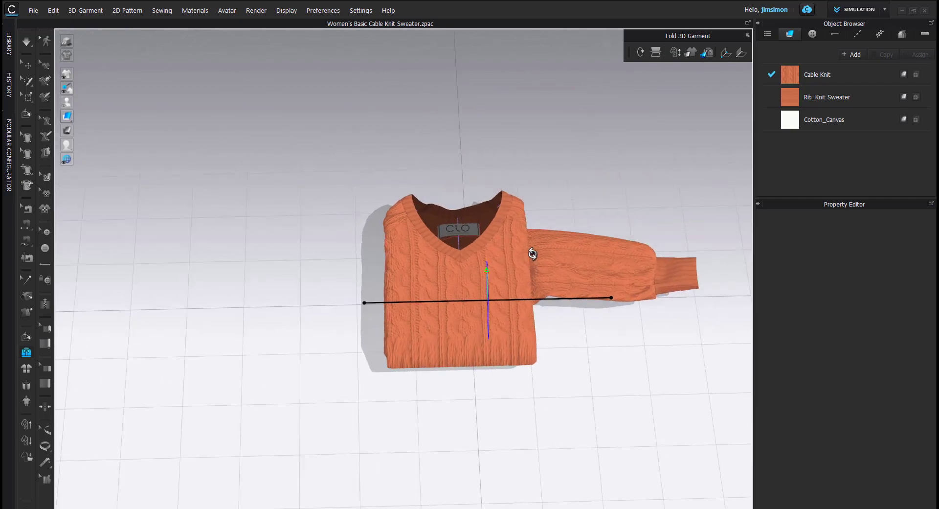
mouse_move(598, 70)
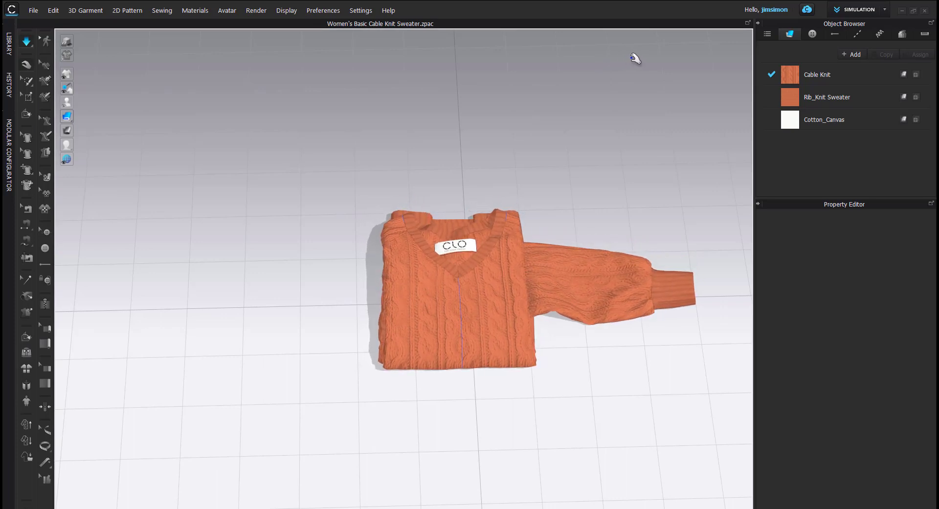
click(26, 354)
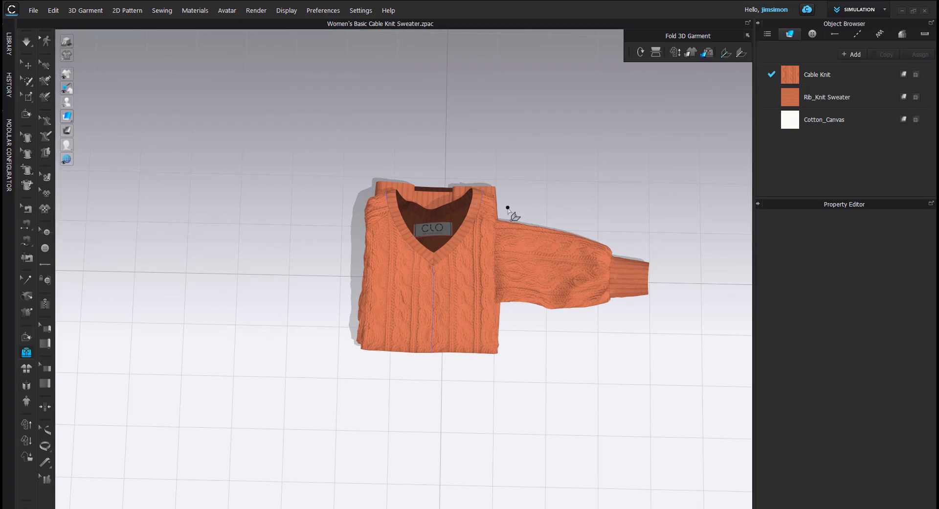
Fold the extended sleeve across the front and simulate until it settles into a flat square.
click(507, 209)
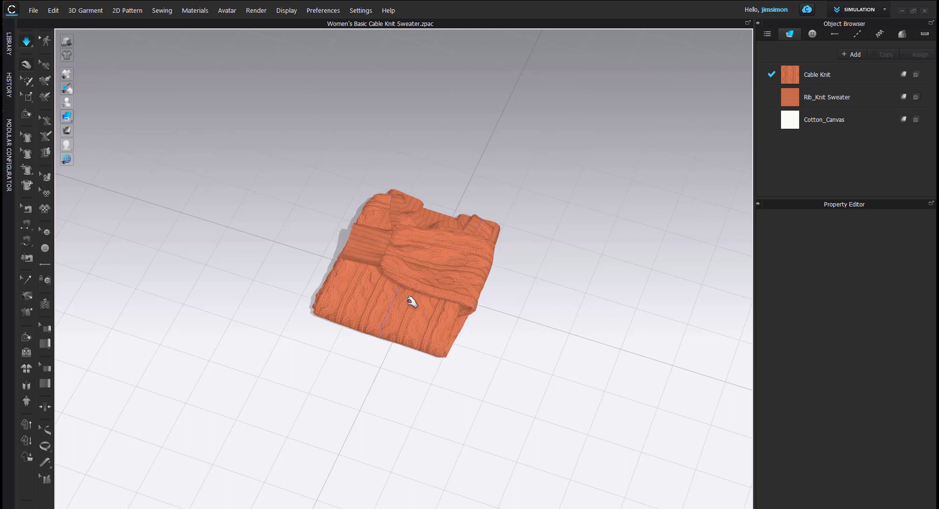
click(26, 353)
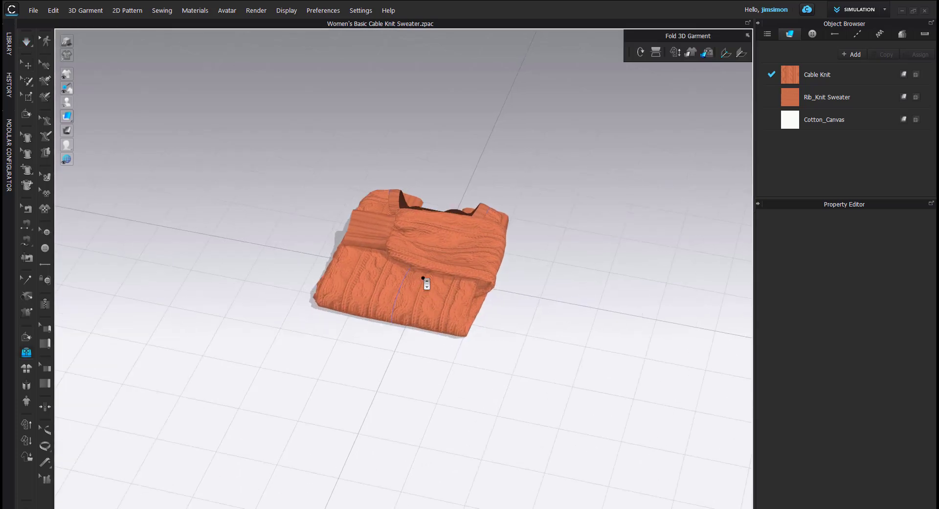
Apply Hi-Res Properties with 5.0 mm particle distance and 0.5 mm collision thickness.
drag(426, 283, 441, 318)
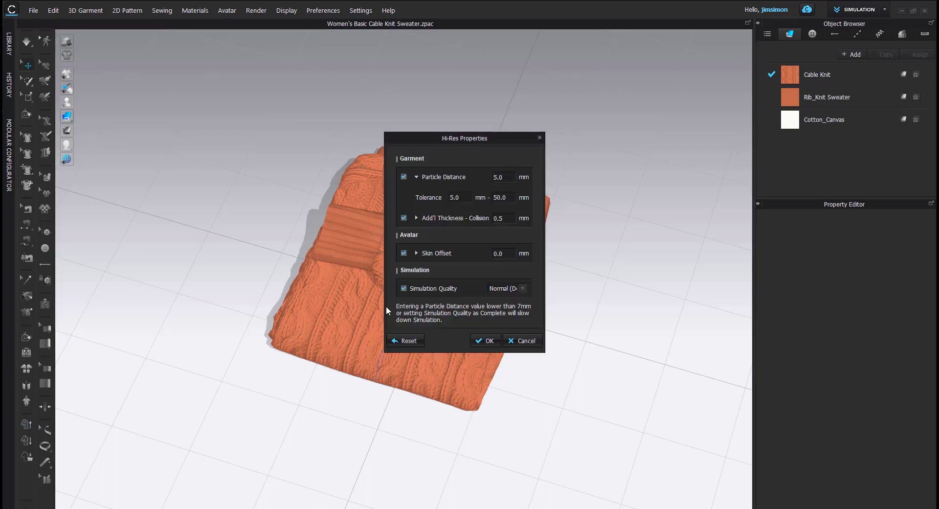
click(485, 341)
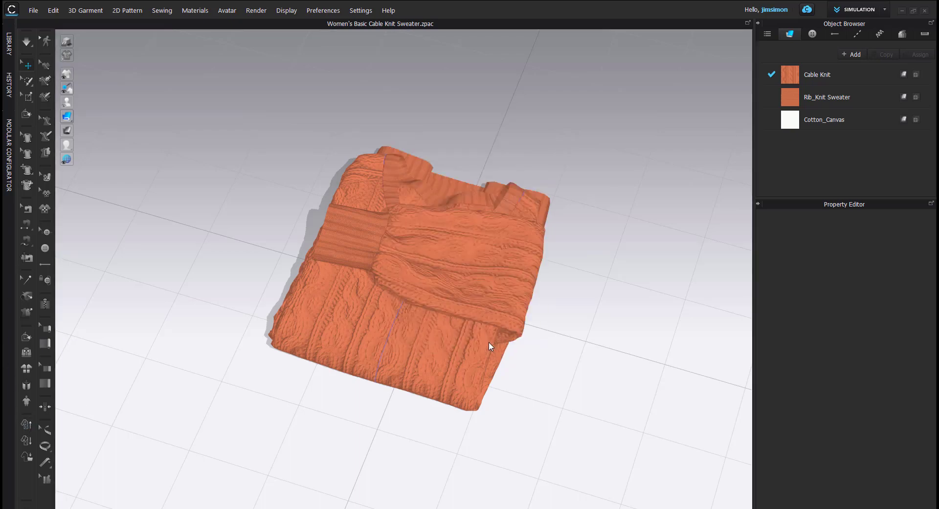